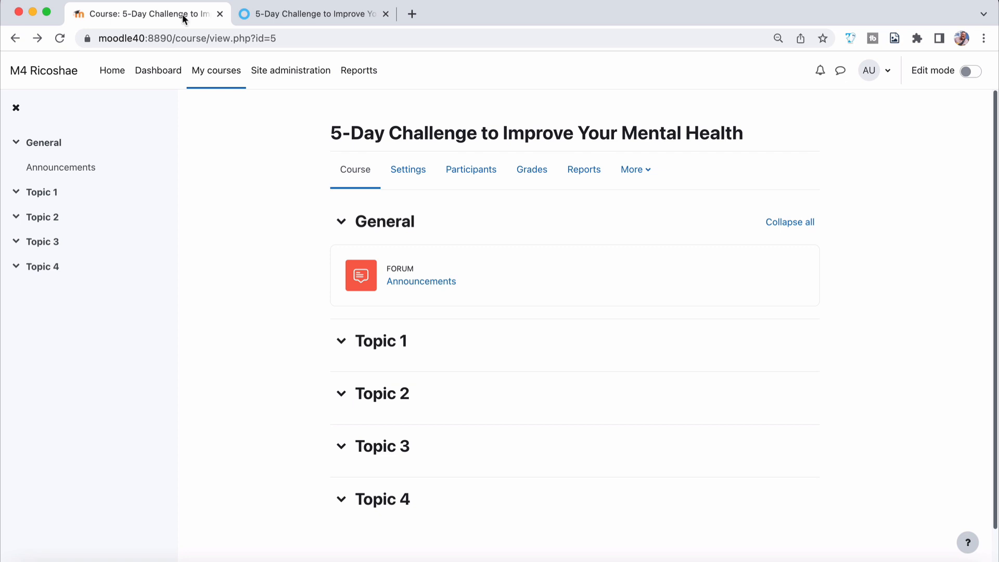
mouse_move(147, 14)
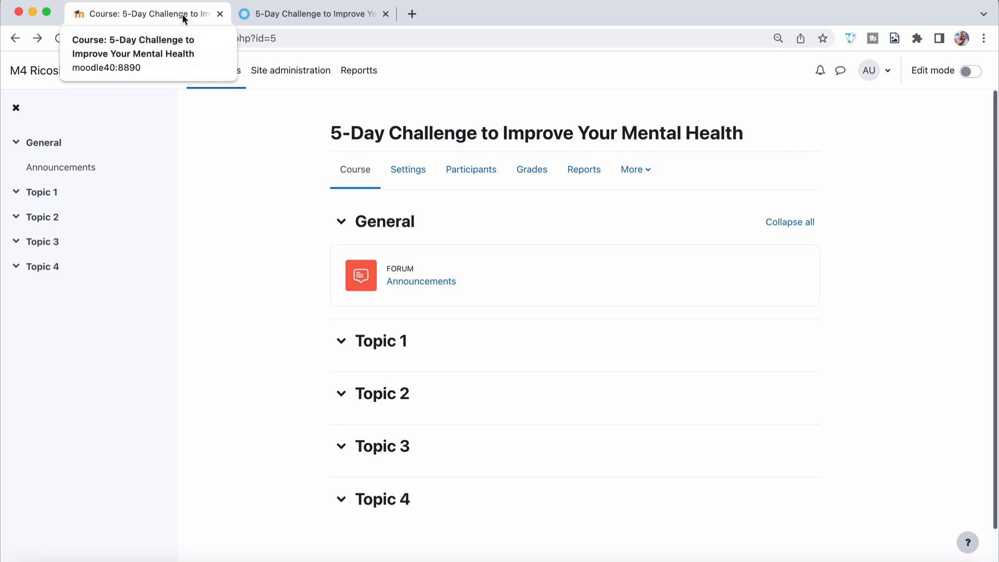
mouse_move(185, 13)
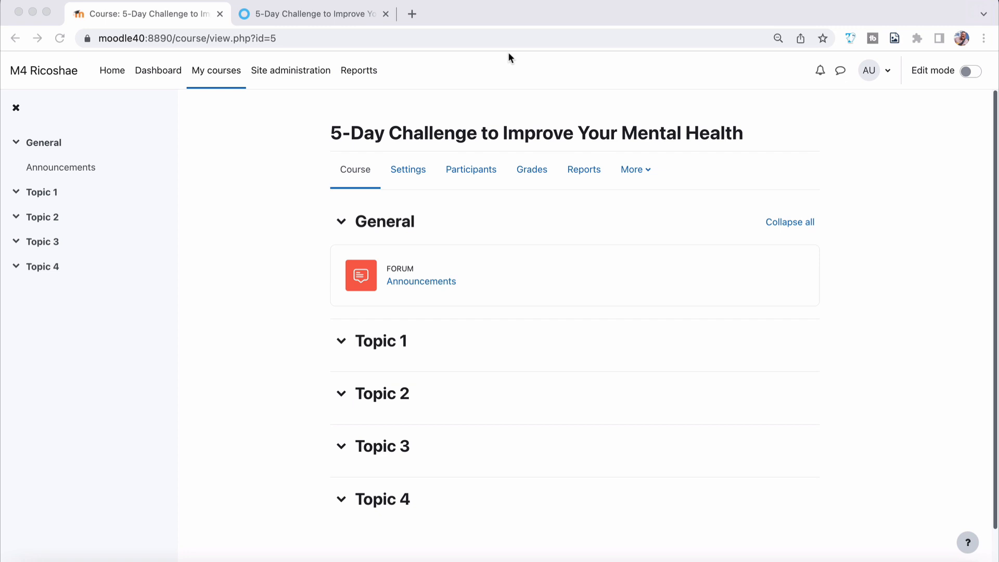
Switch to the Rise authoring tab for '5-Day Challenge to Improve Your Mental Health'.
click(312, 13)
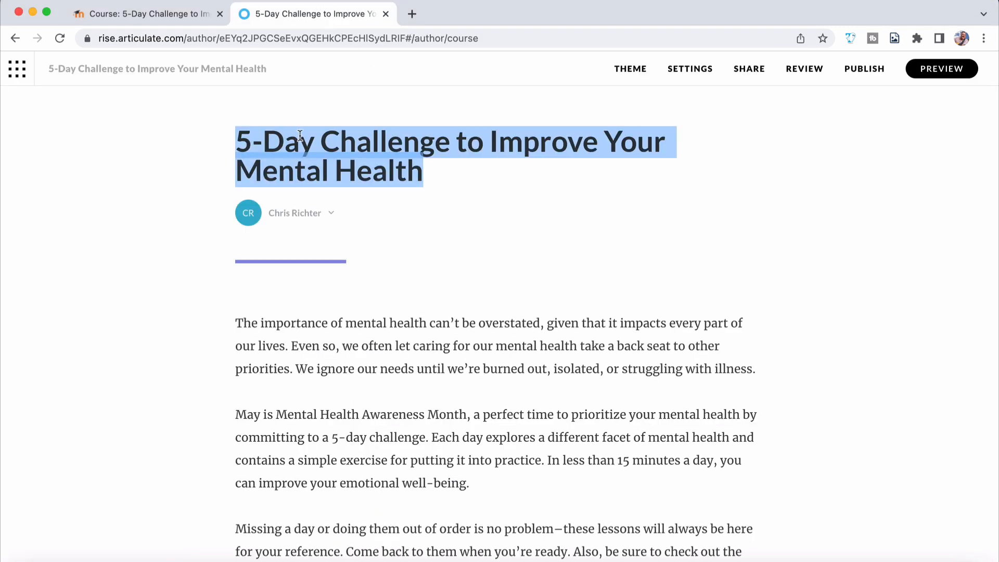
Preview the course as a learner and start the Day 1 lesson.
click(449, 180)
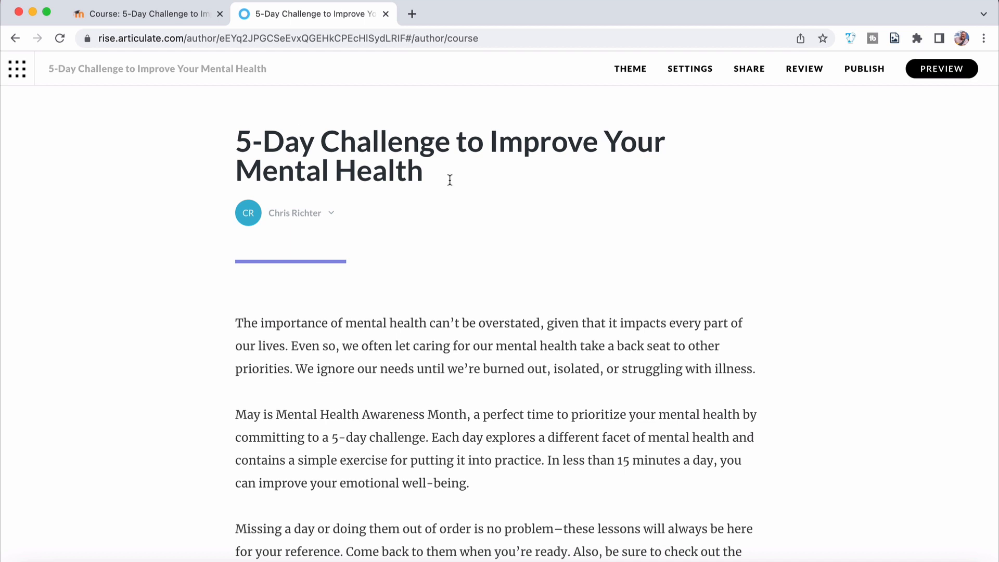
click(941, 69)
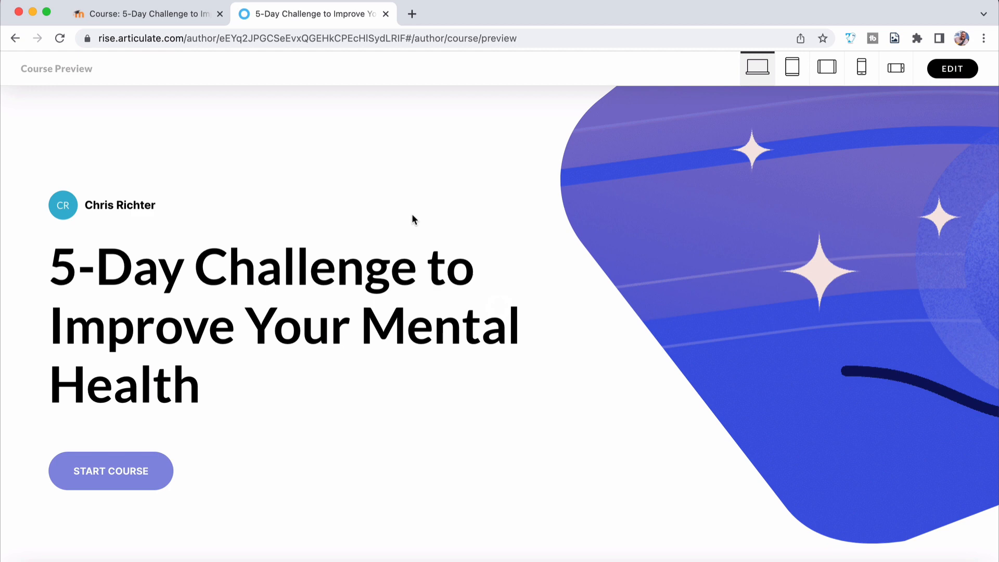
mouse_move(110, 470)
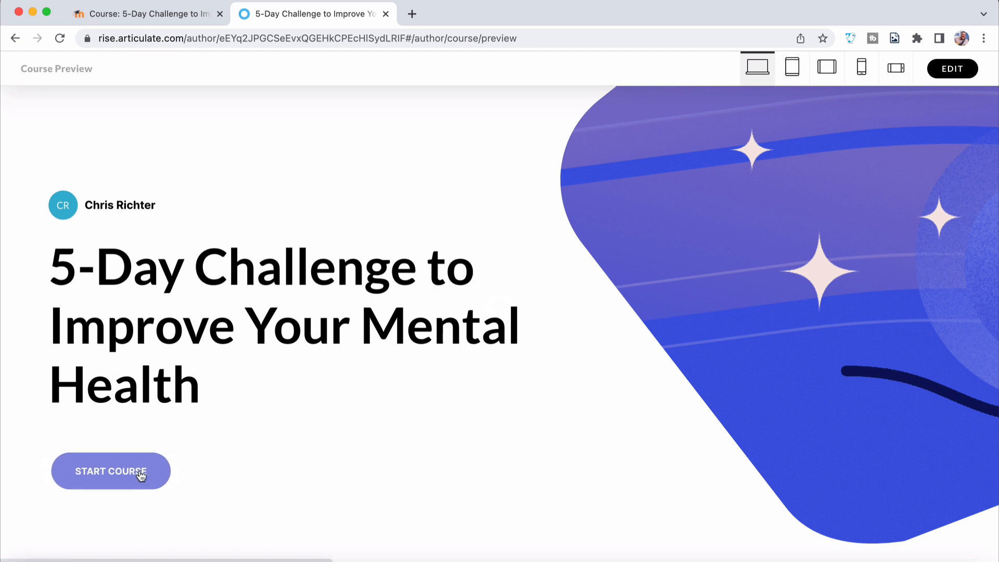
click(110, 470)
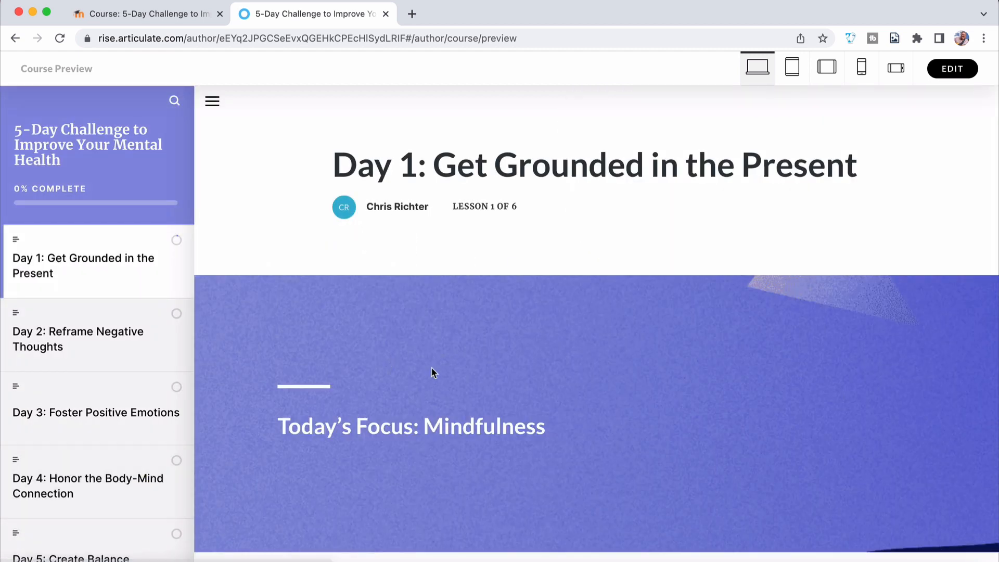
Read down through Day 1's breathing and senses sections, expanding the Hearing accordion.
scroll(down, 3)
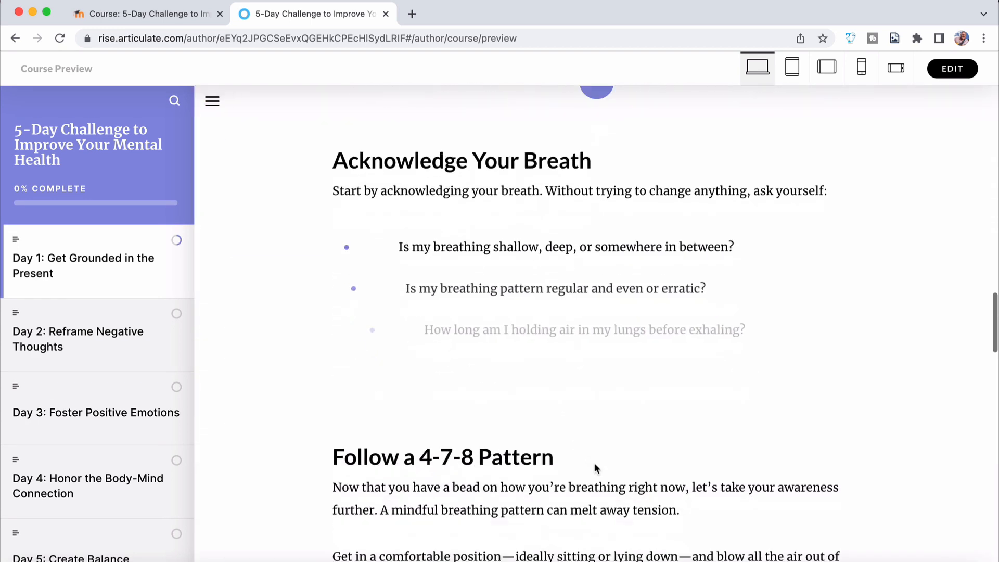
scroll(down, 3)
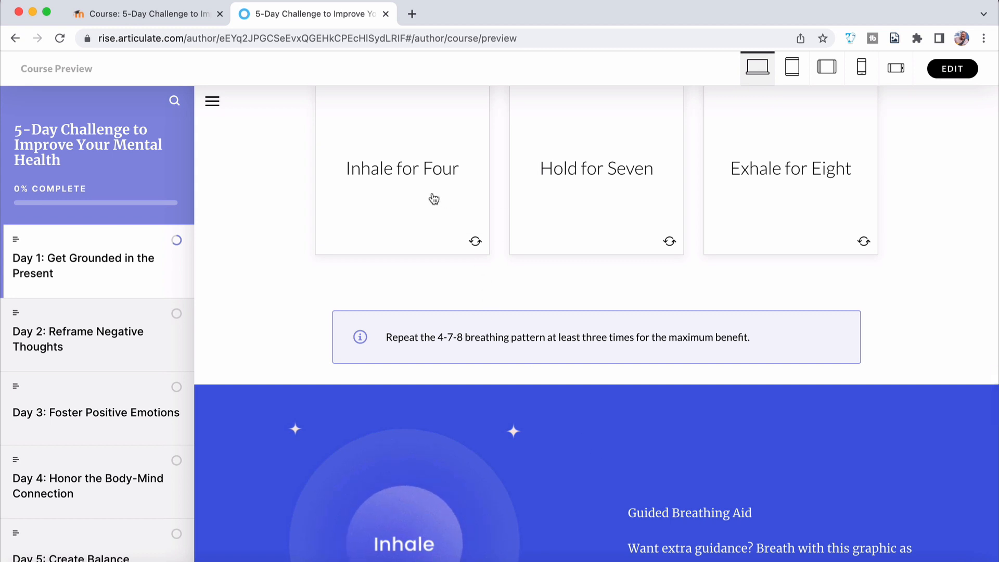
scroll(down, 3)
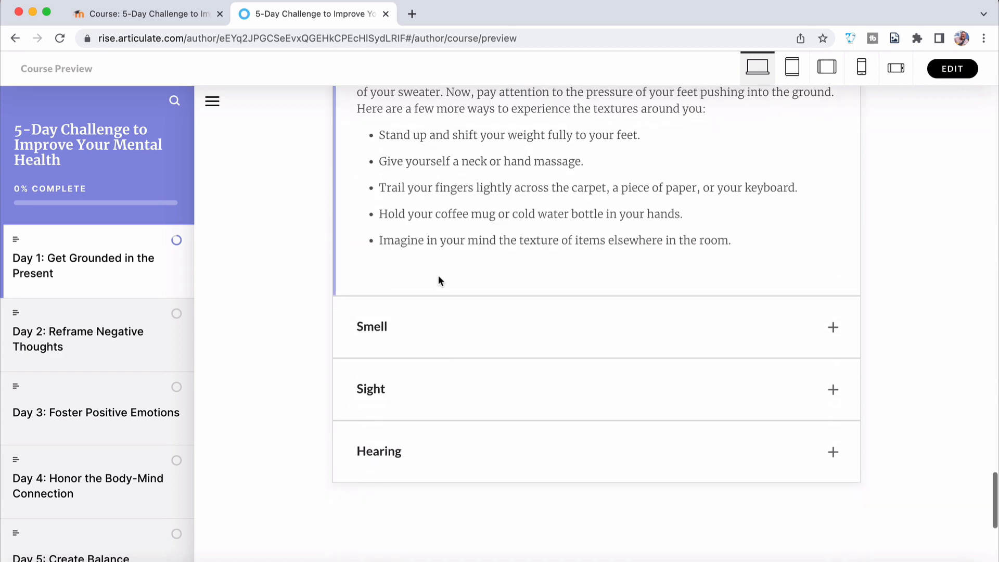
click(379, 450)
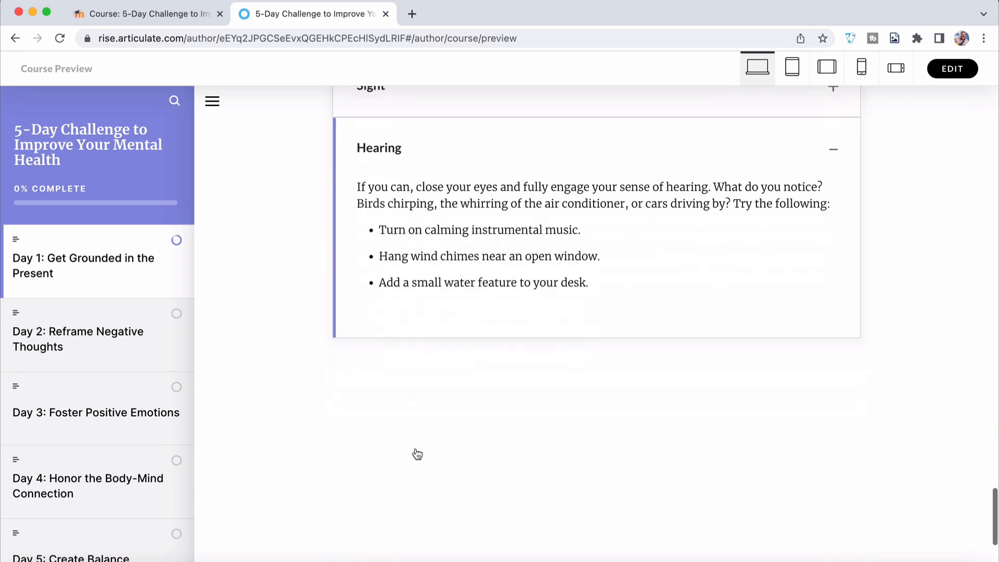
scroll(down, 3)
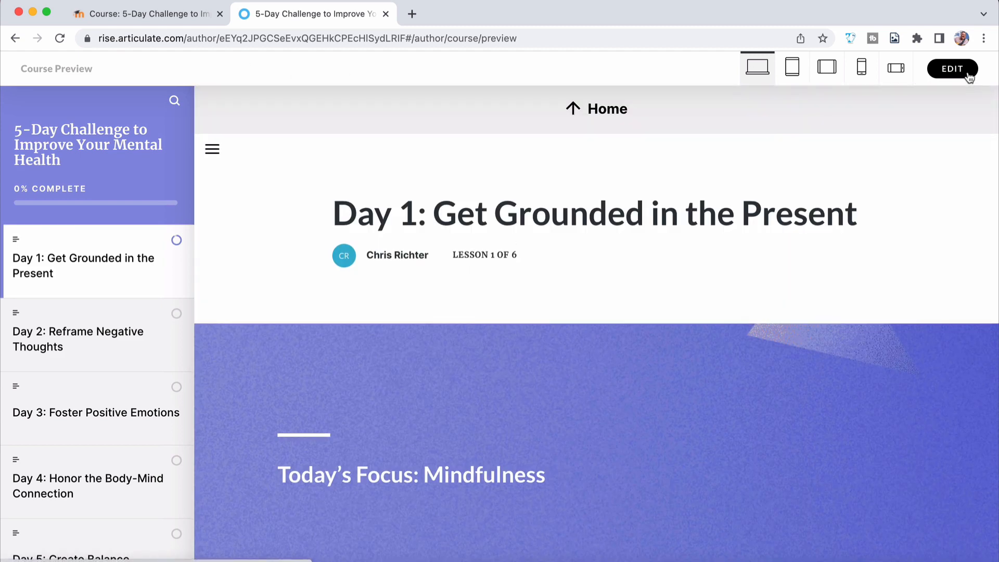
Return to editing and bring up the LMS publish settings, keeping SCORM 1.2 as the standard.
click(951, 69)
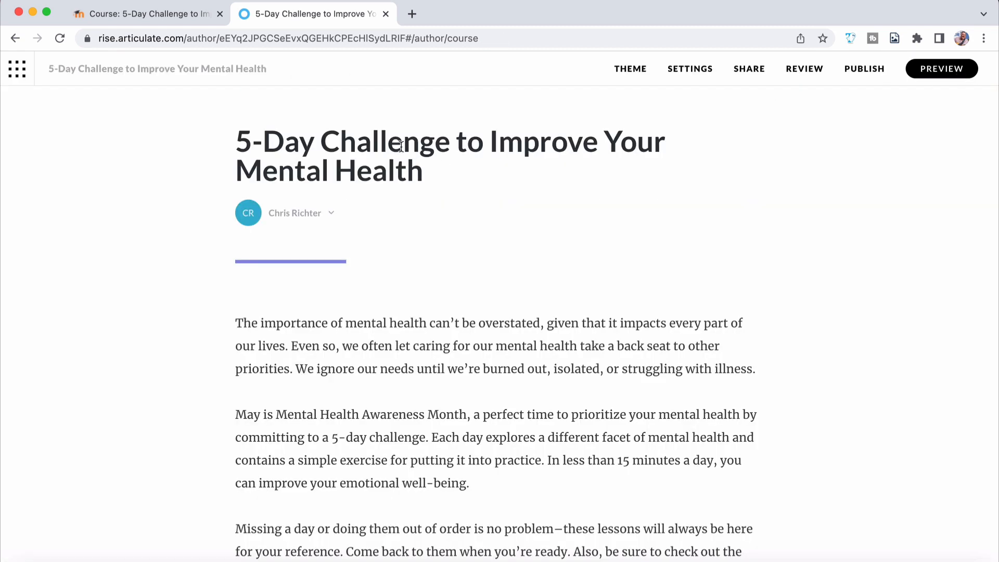
click(220, 13)
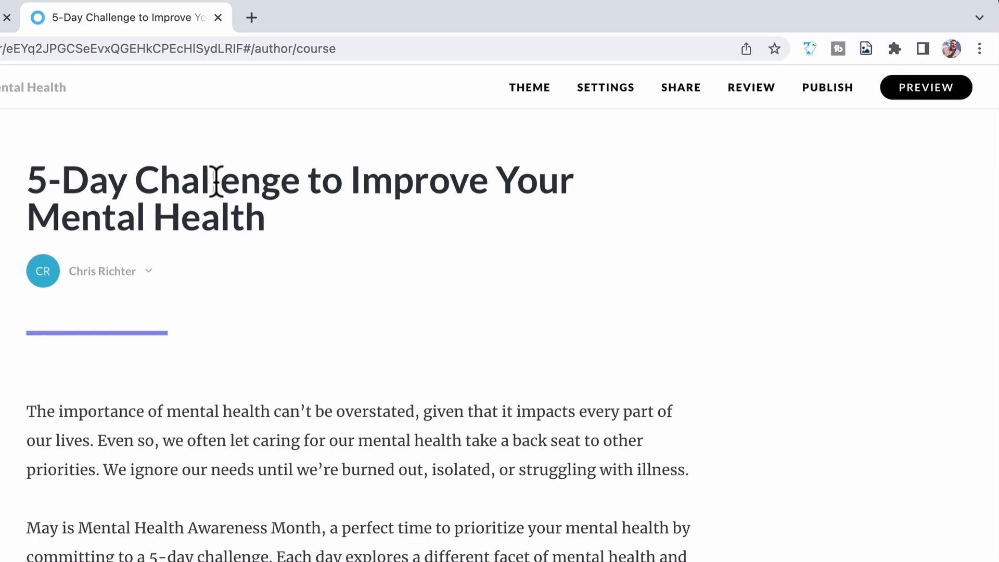
click(827, 88)
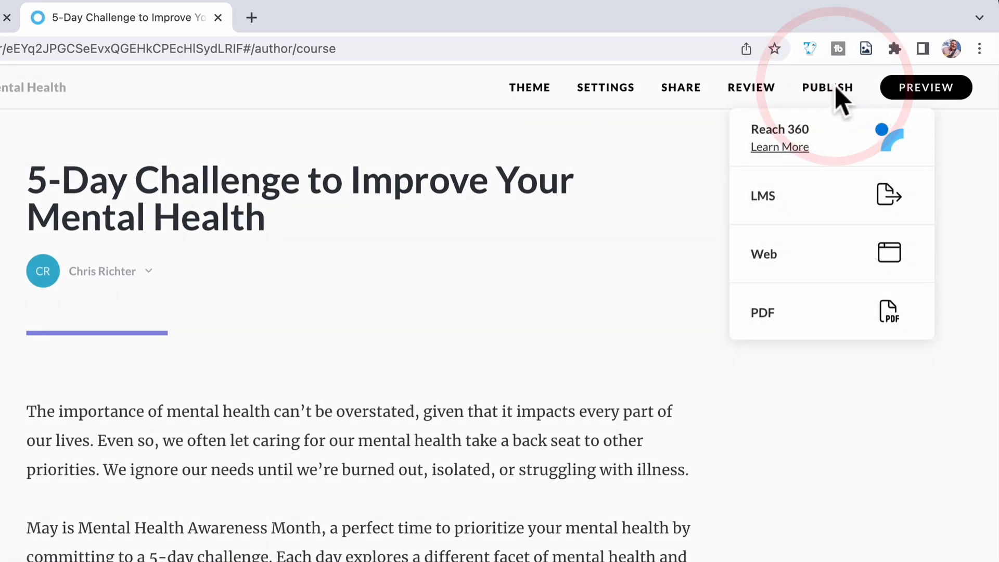
click(762, 196)
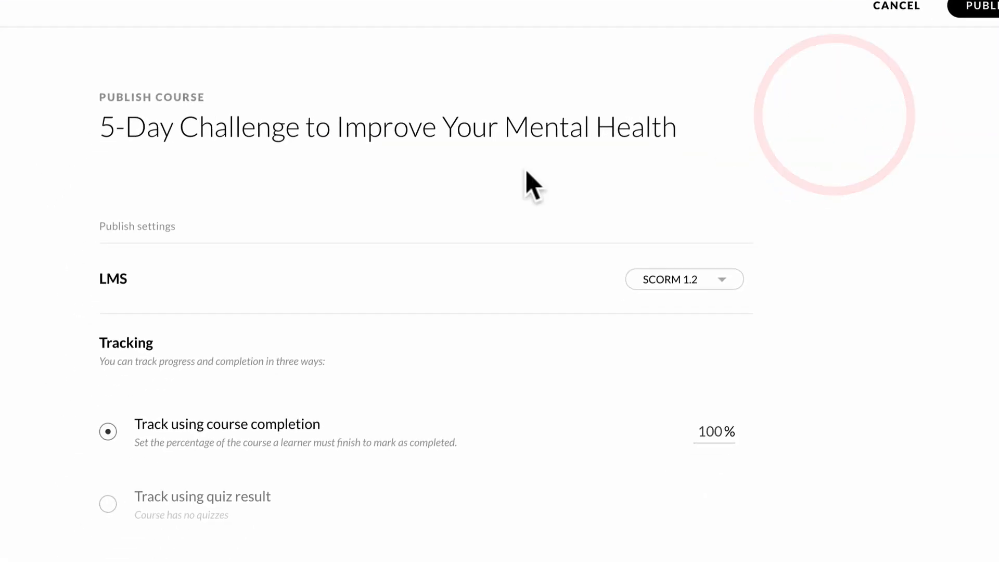
click(684, 278)
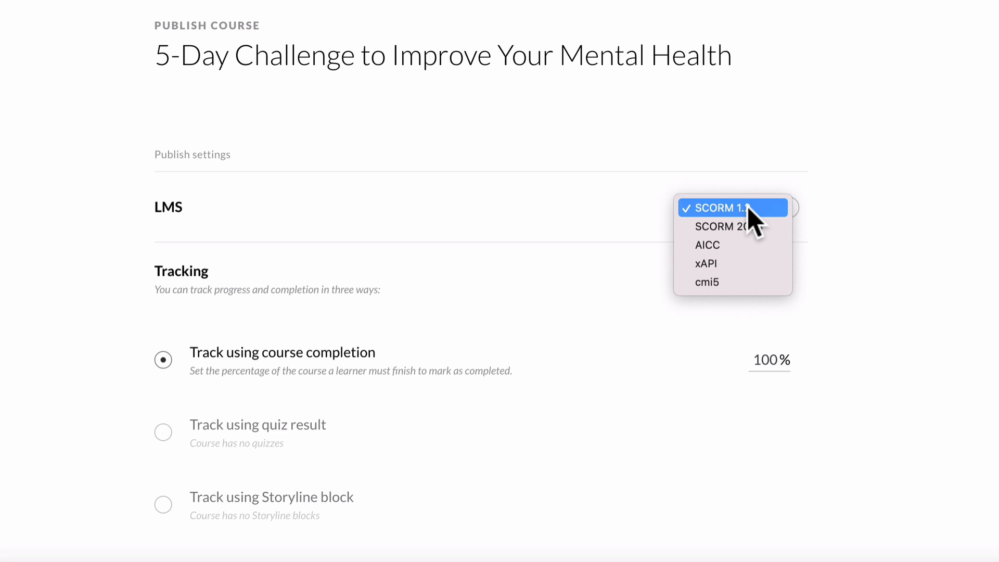
click(732, 208)
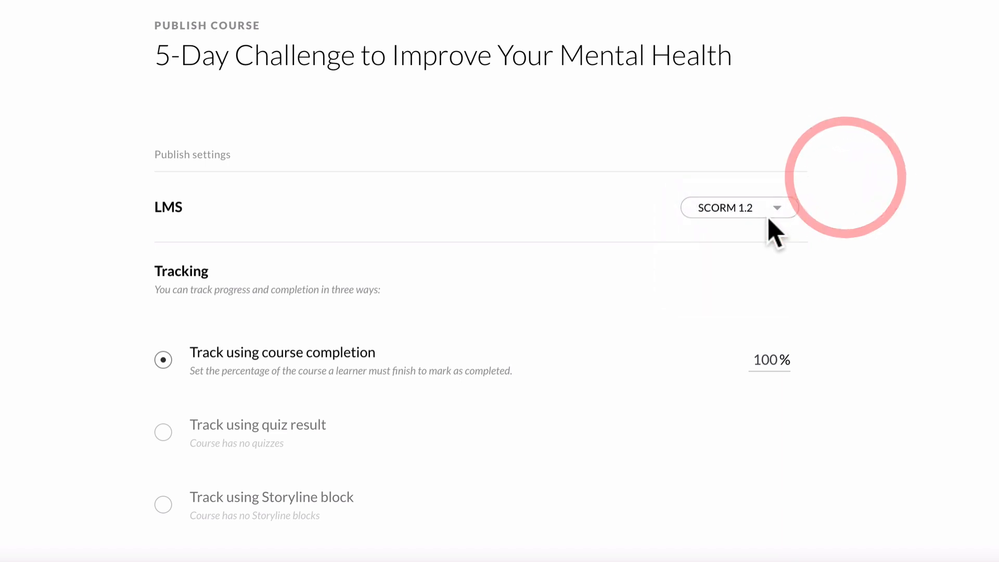
mouse_move(882, 223)
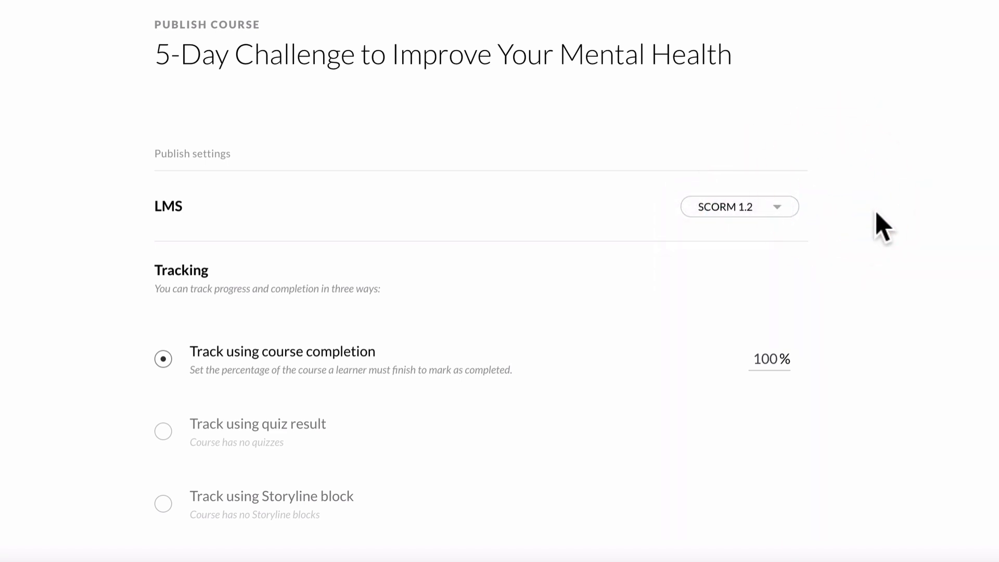
Set tracking to course completion at 100% with Passed/Incomplete reporting.
scroll(down, 3)
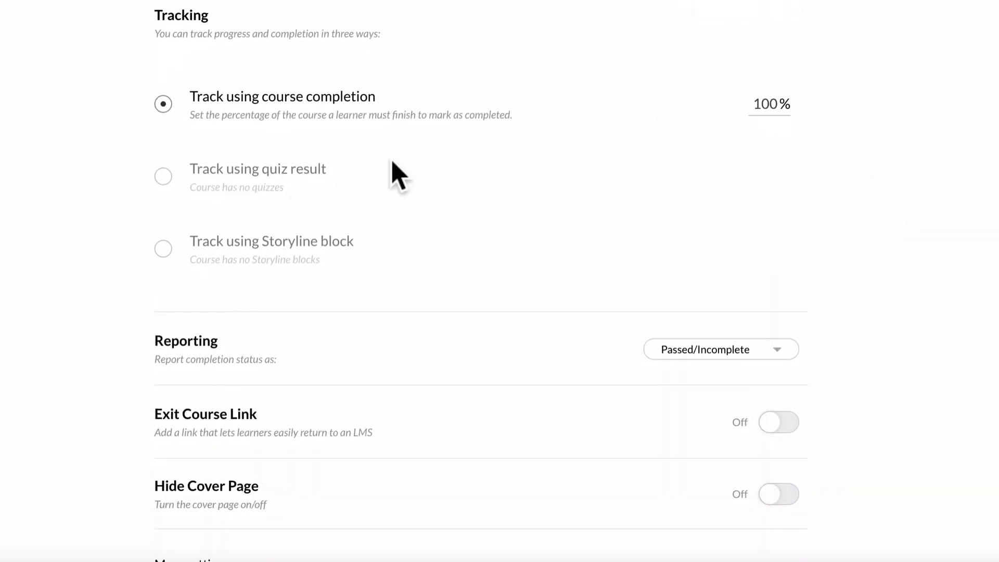
mouse_move(439, 118)
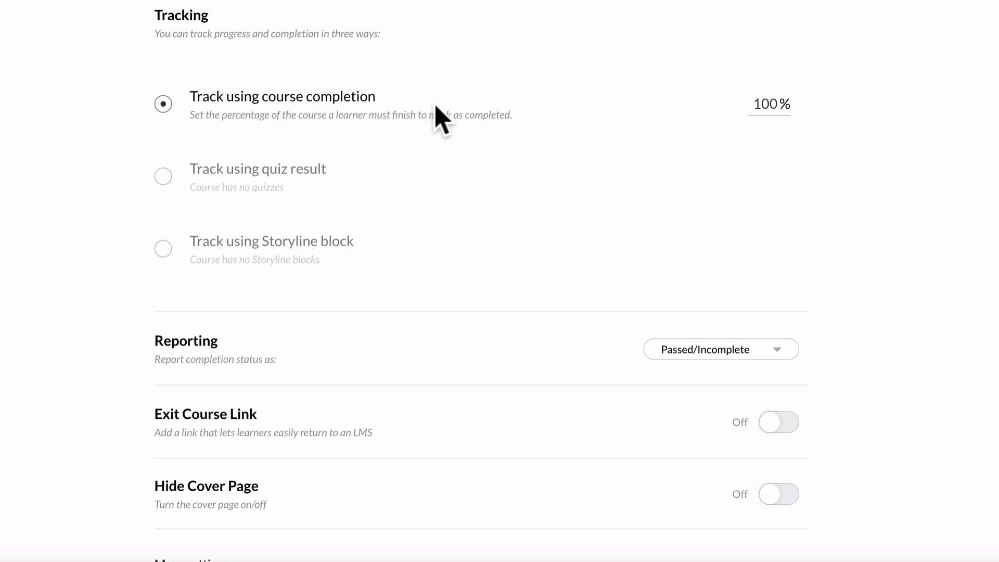
mouse_move(172, 181)
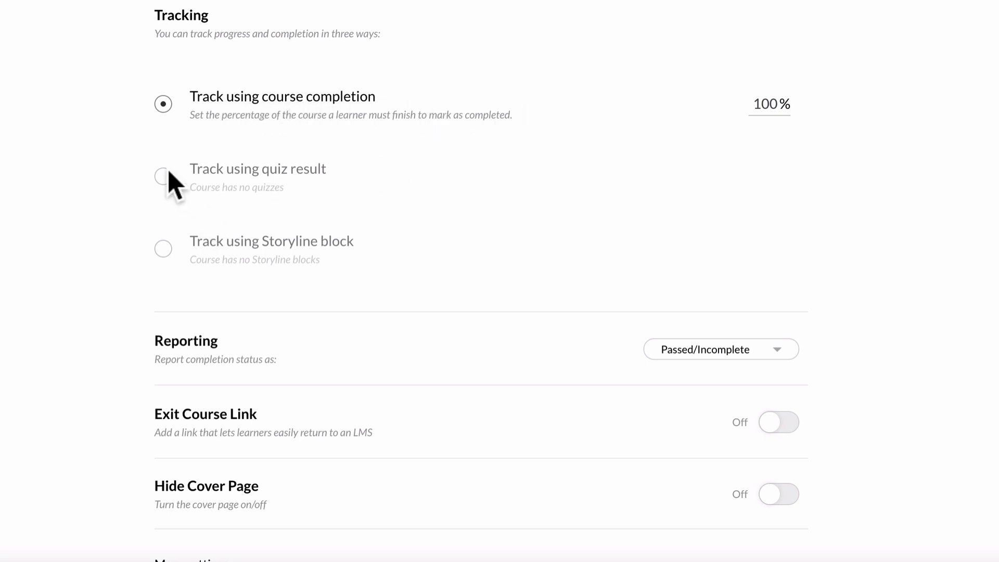
click(163, 177)
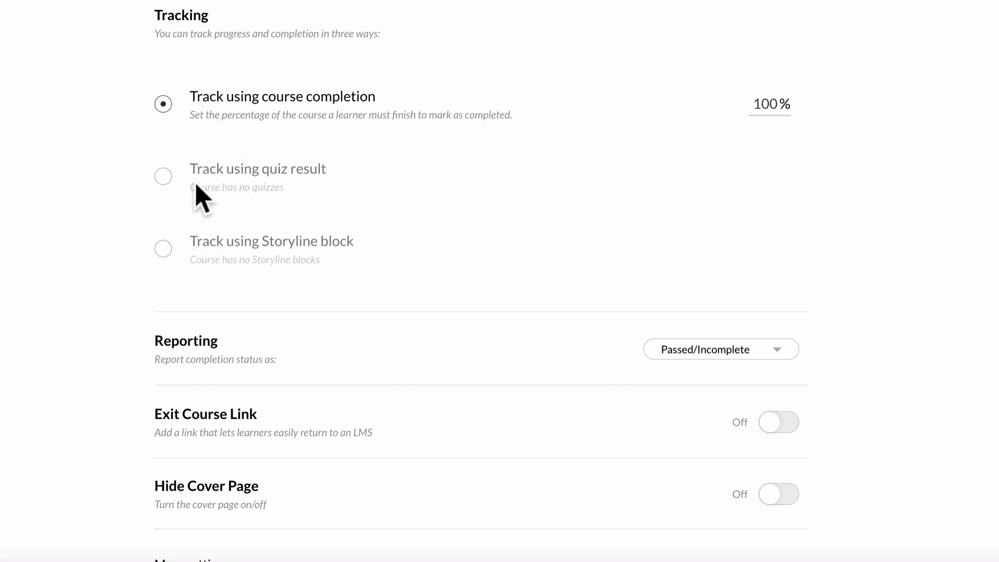
mouse_move(221, 275)
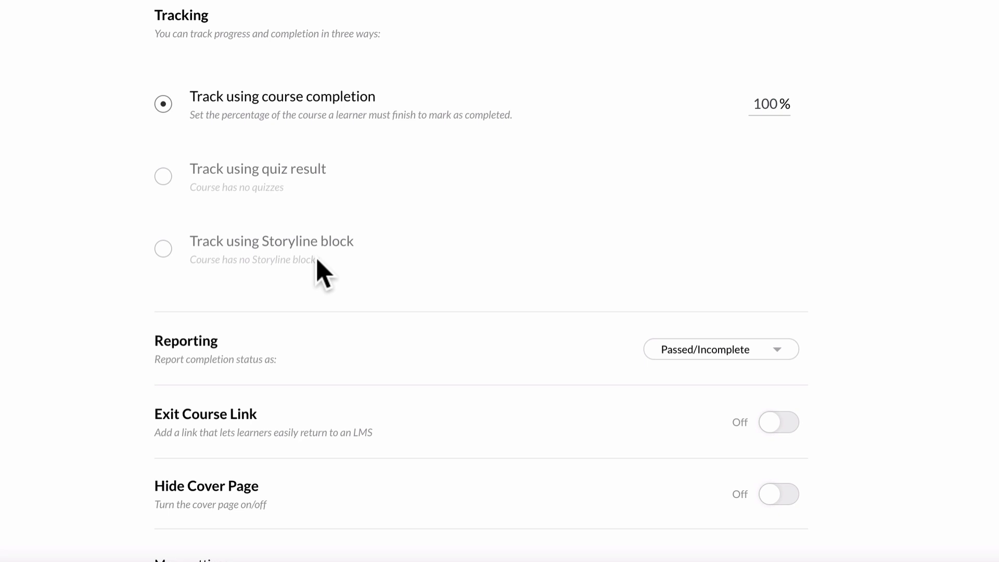
click(720, 349)
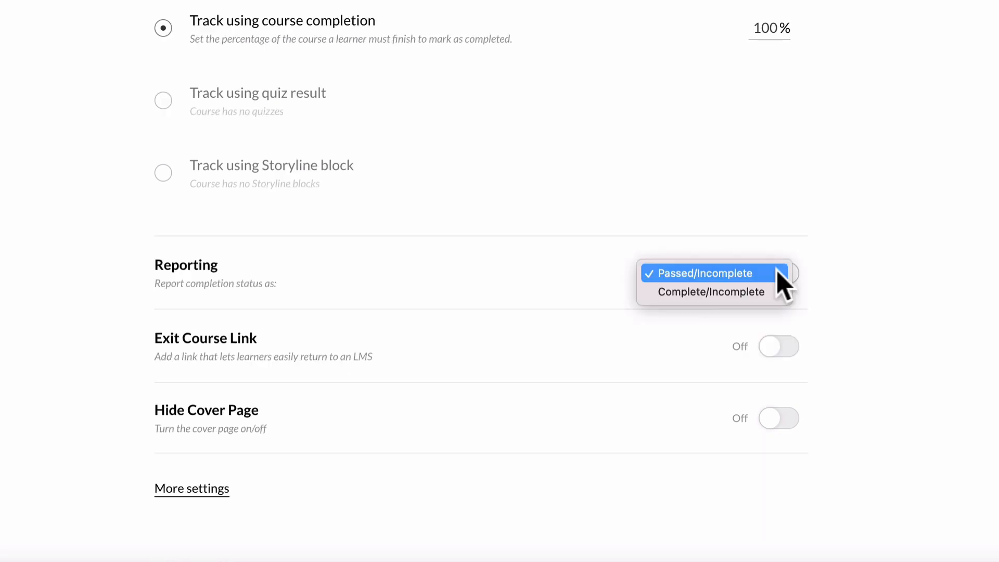
mouse_move(723, 299)
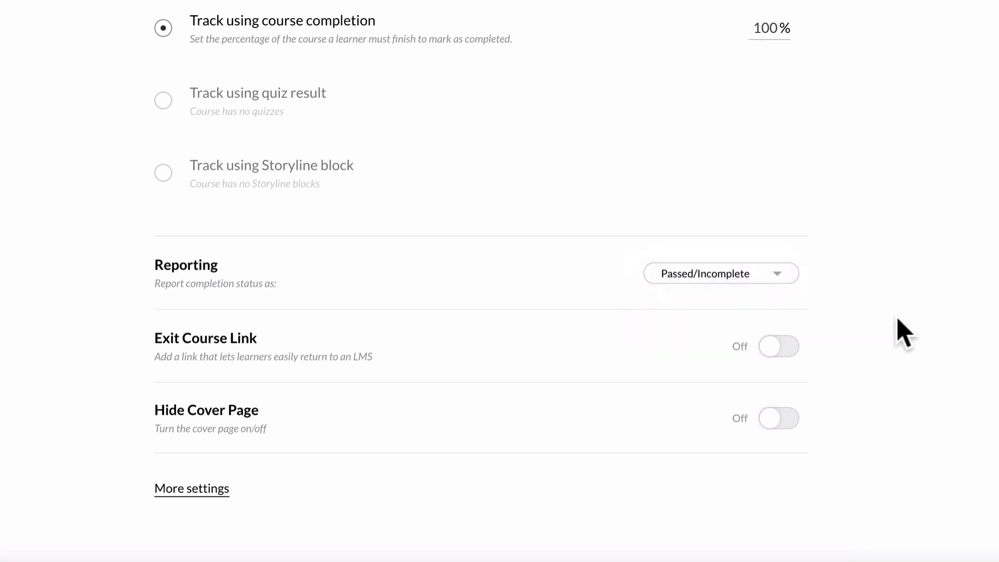
mouse_move(187, 355)
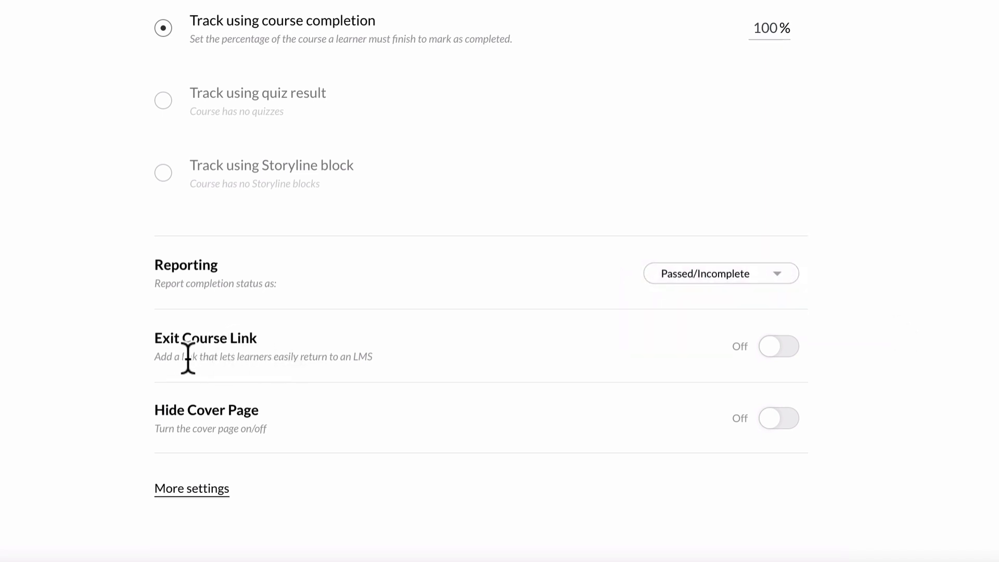
mouse_move(799, 379)
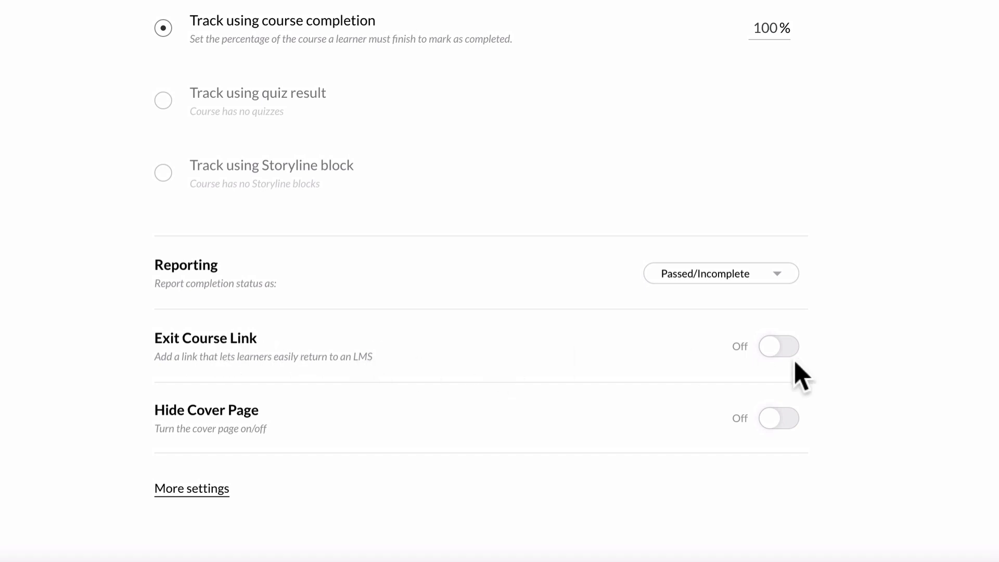
mouse_move(920, 372)
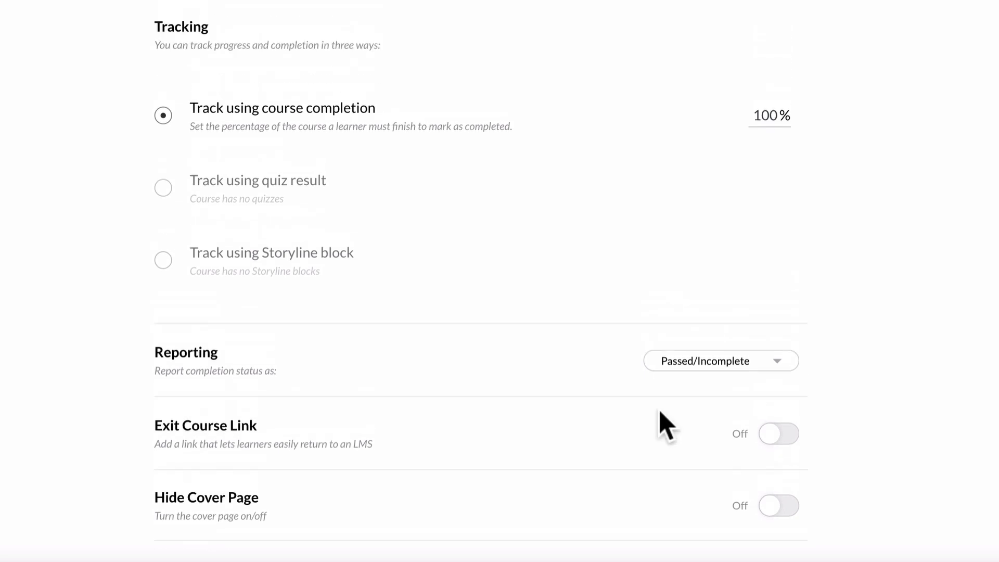
scroll(up, 3)
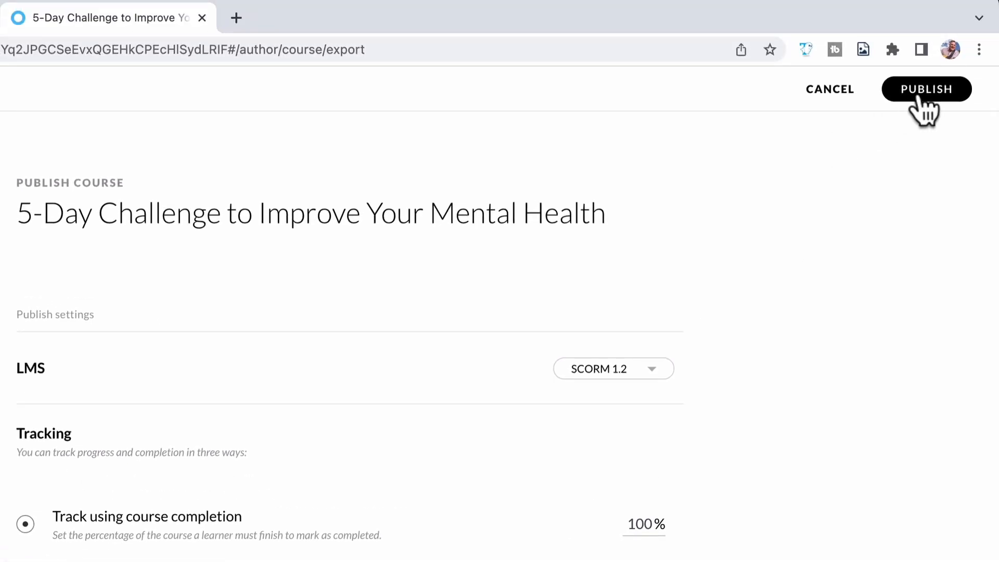
Publish the course as a downloadable SCORM zip.
click(926, 89)
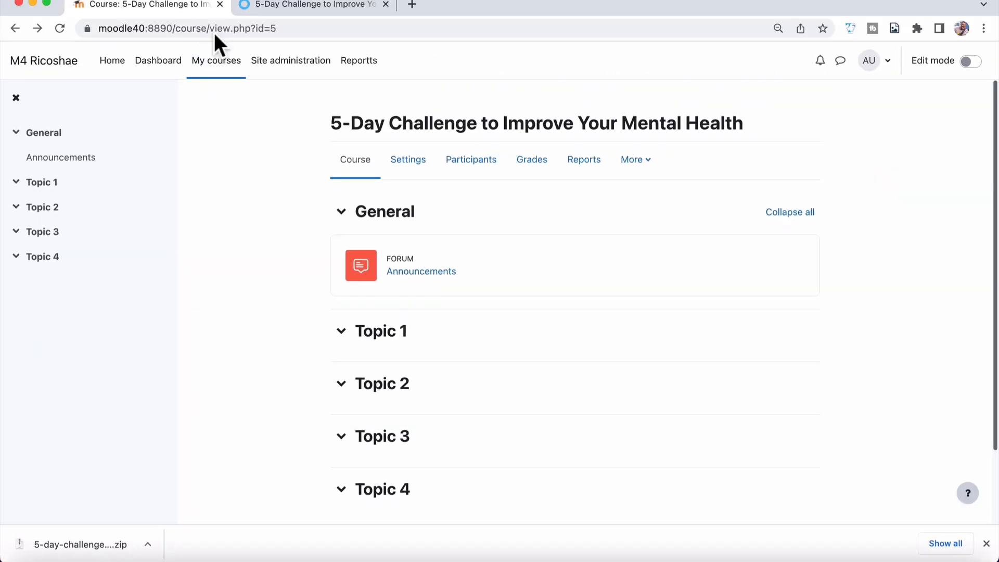
Turn on edit mode and start adding an activity to the General section.
click(967, 60)
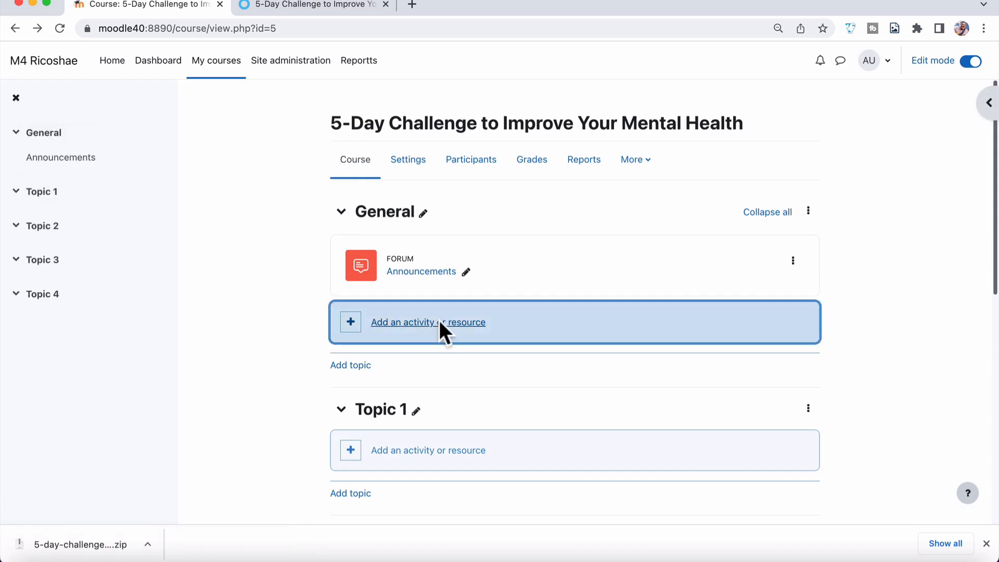
click(428, 321)
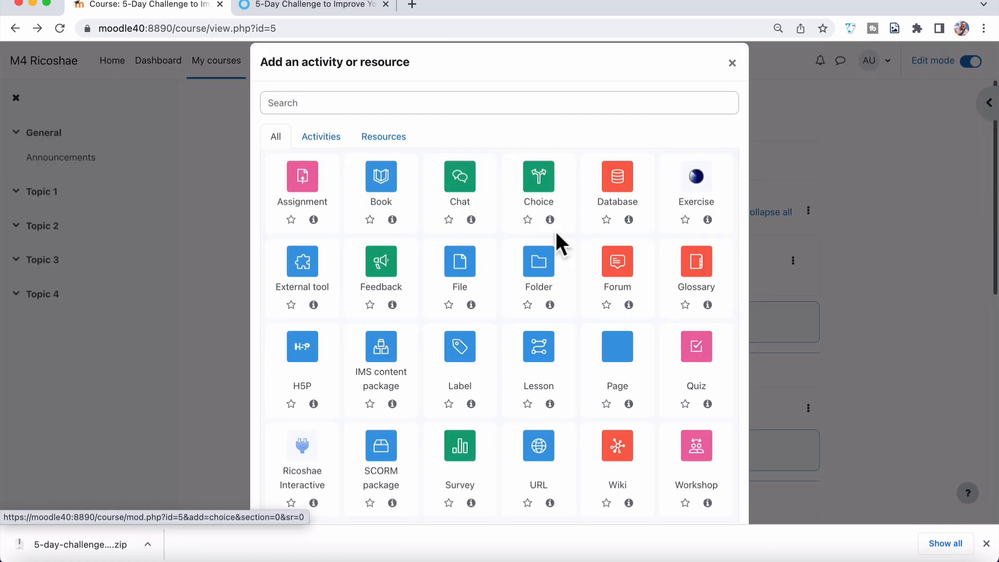
scroll(down, 3)
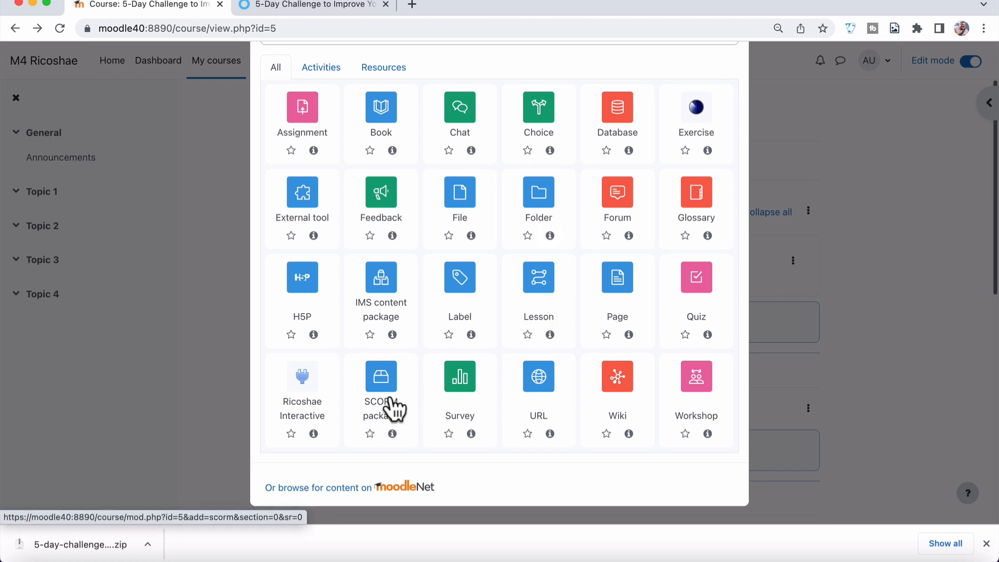
mouse_move(388, 402)
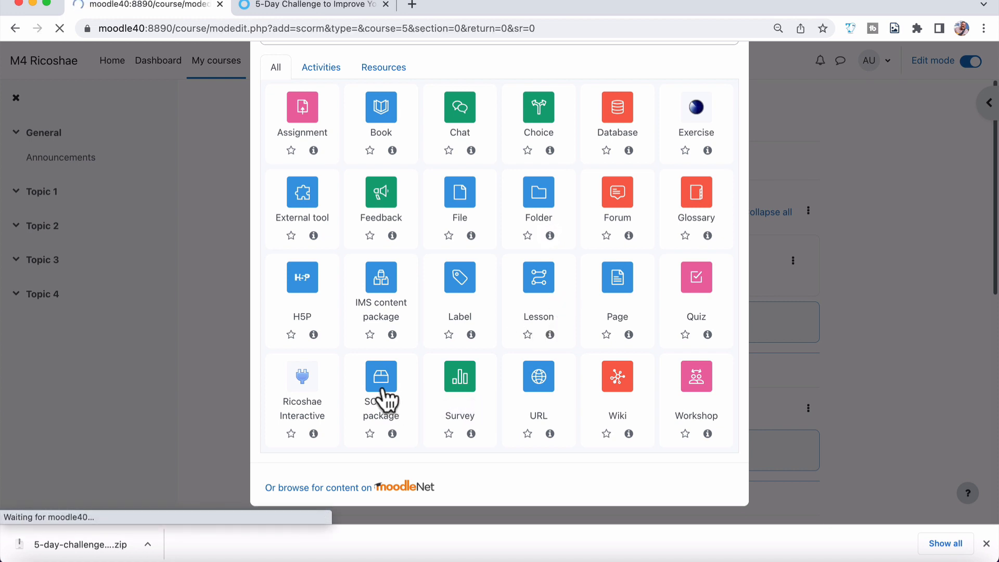
Name the SCORM activity 'Course content' with the Rise zip and save it to the course.
click(381, 375)
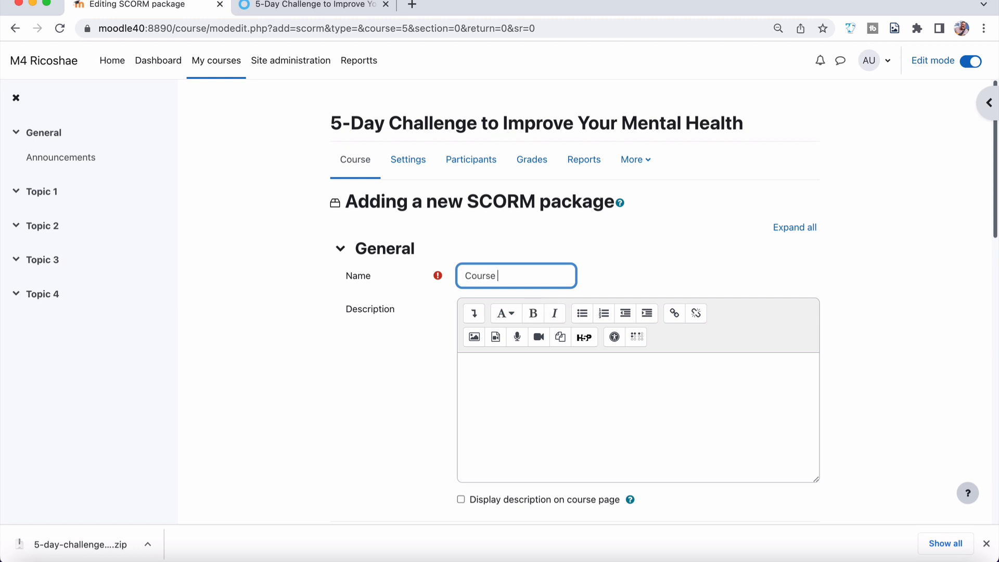
text(content)
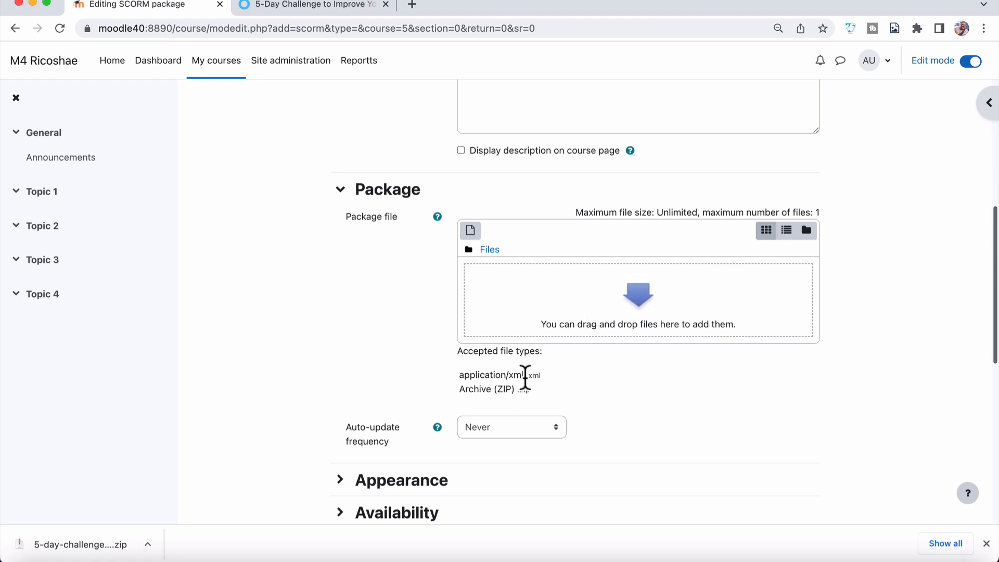
mouse_move(211, 435)
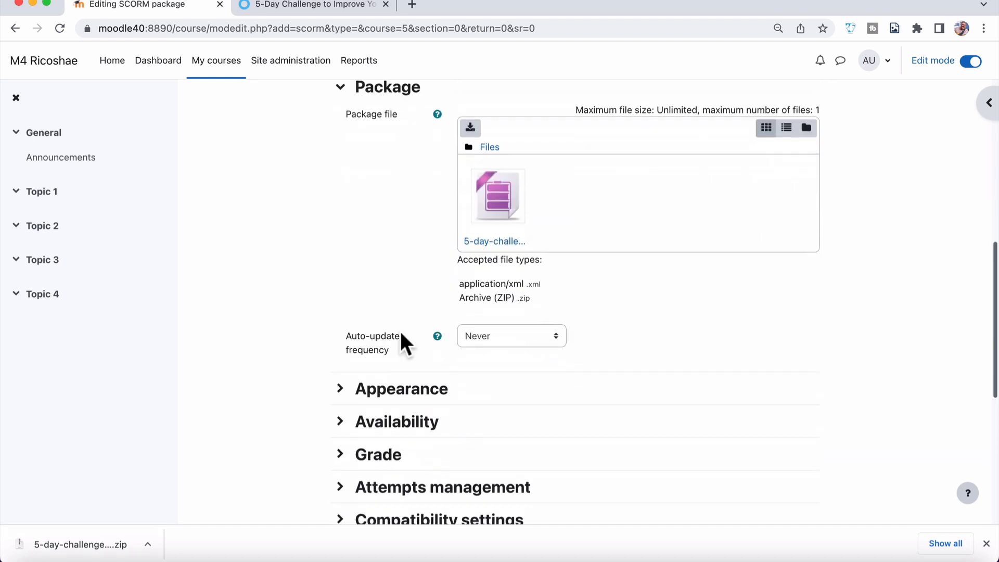
scroll(down, 3)
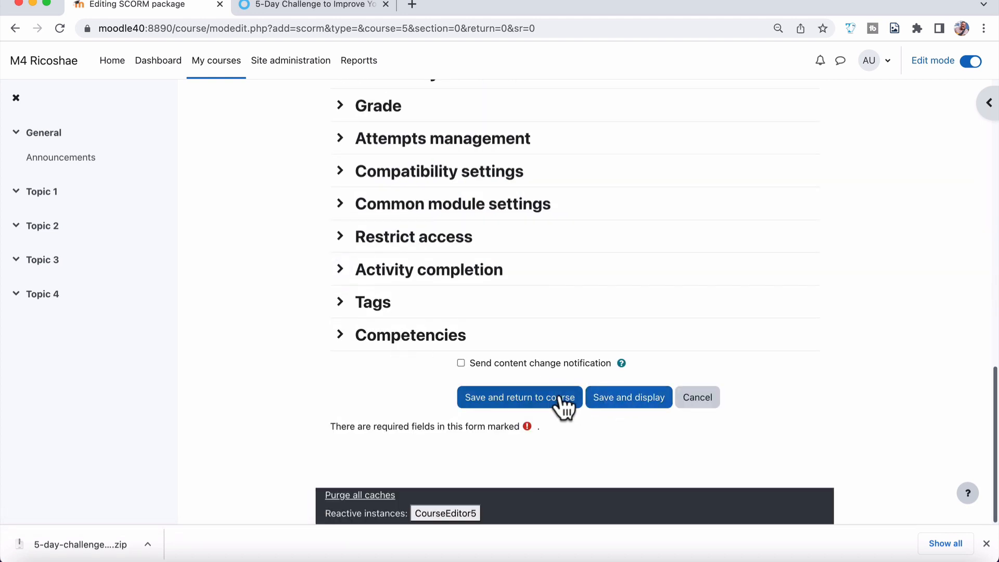
click(519, 397)
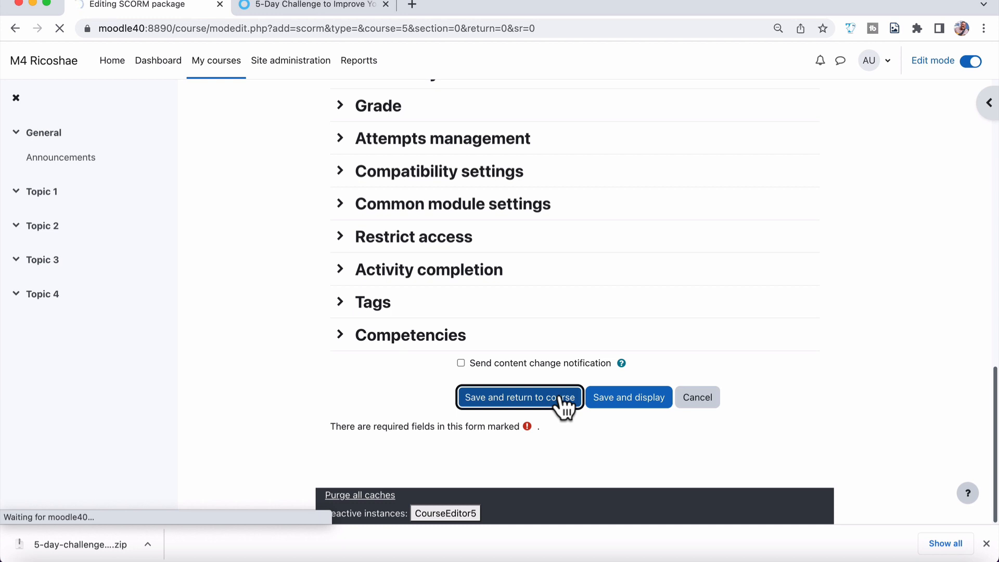
click(518, 396)
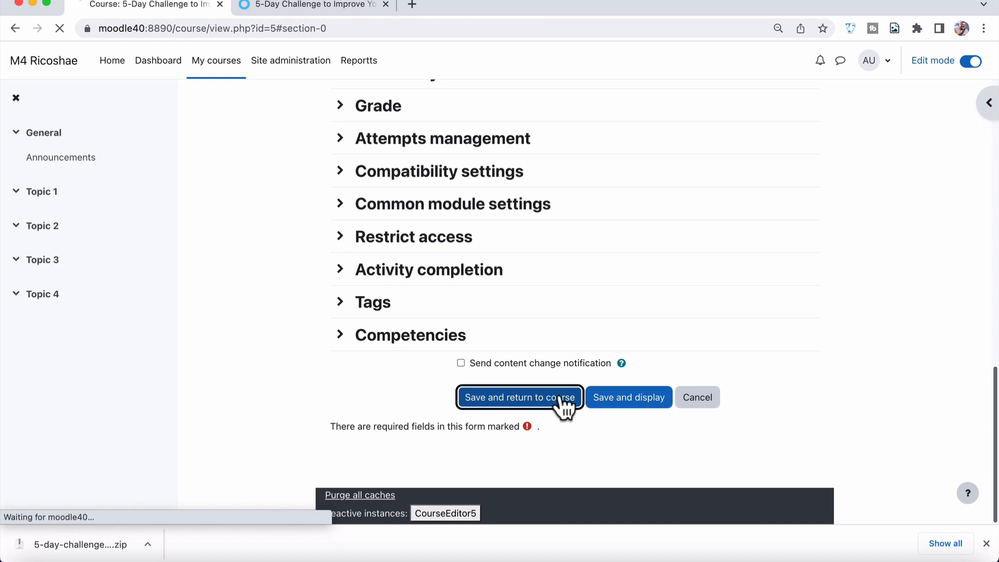
click(518, 396)
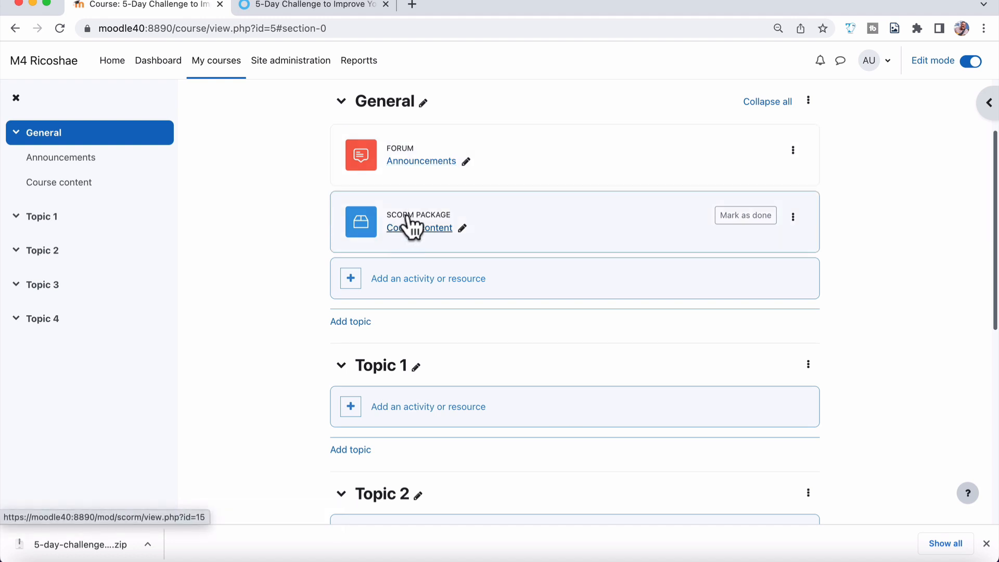
Launch the Course content SCORM activity as a learner and start the Day 1 lesson.
click(418, 228)
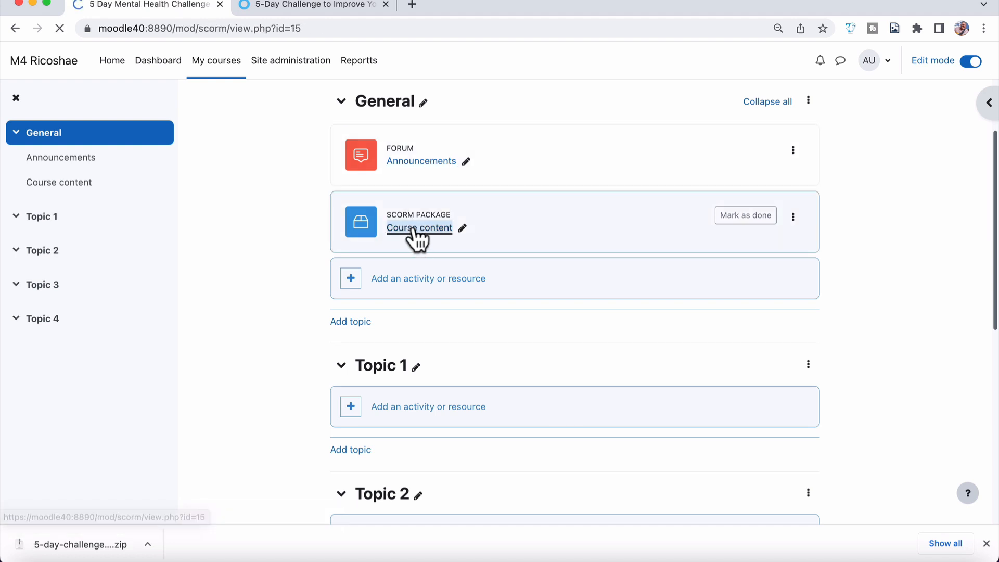
click(418, 227)
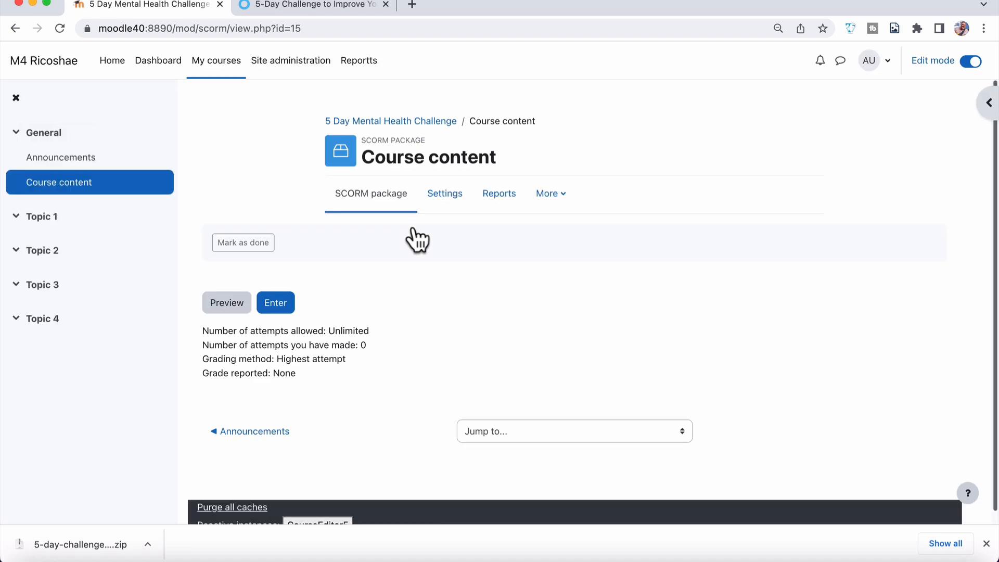
click(274, 302)
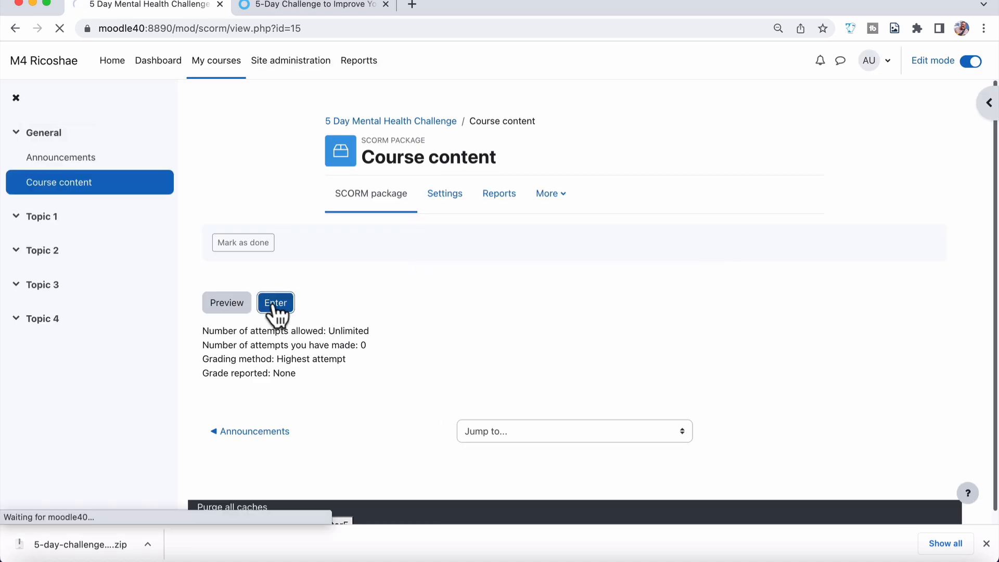
click(275, 302)
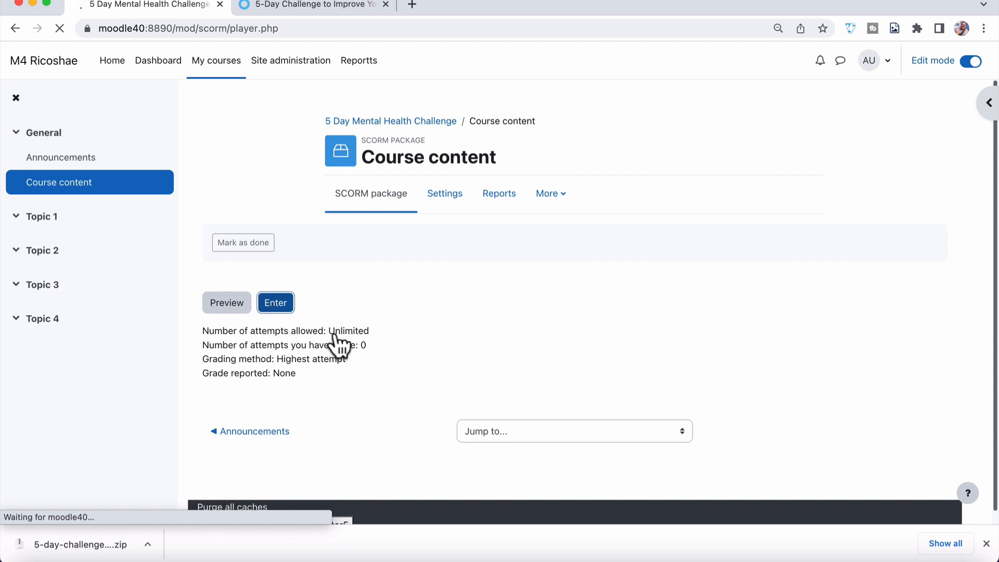
click(274, 302)
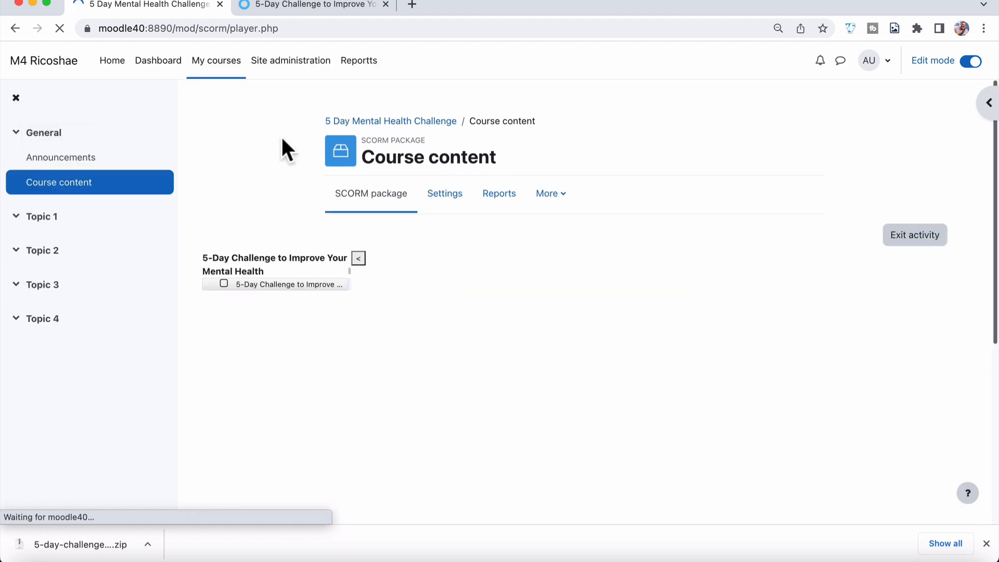
scroll(down, 3)
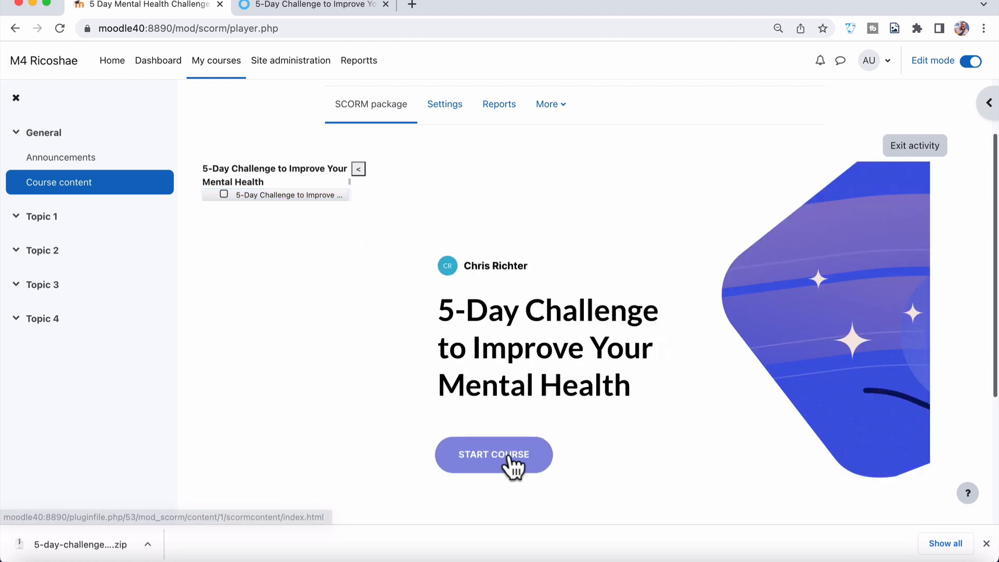
click(493, 455)
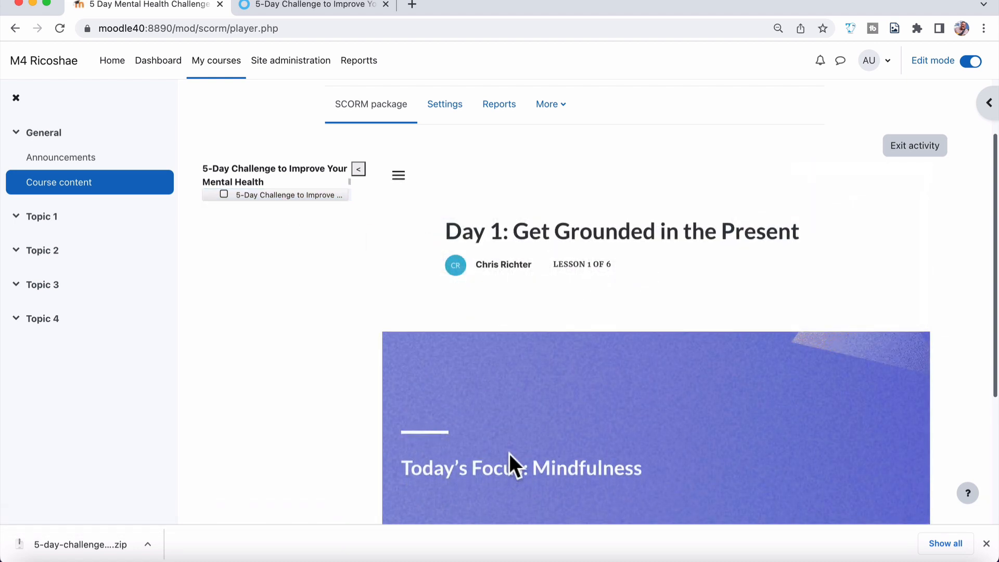
Read through Day 1, hide the lesson outline and advance to Day 2: Reframe Negative Thoughts.
scroll(down, 3)
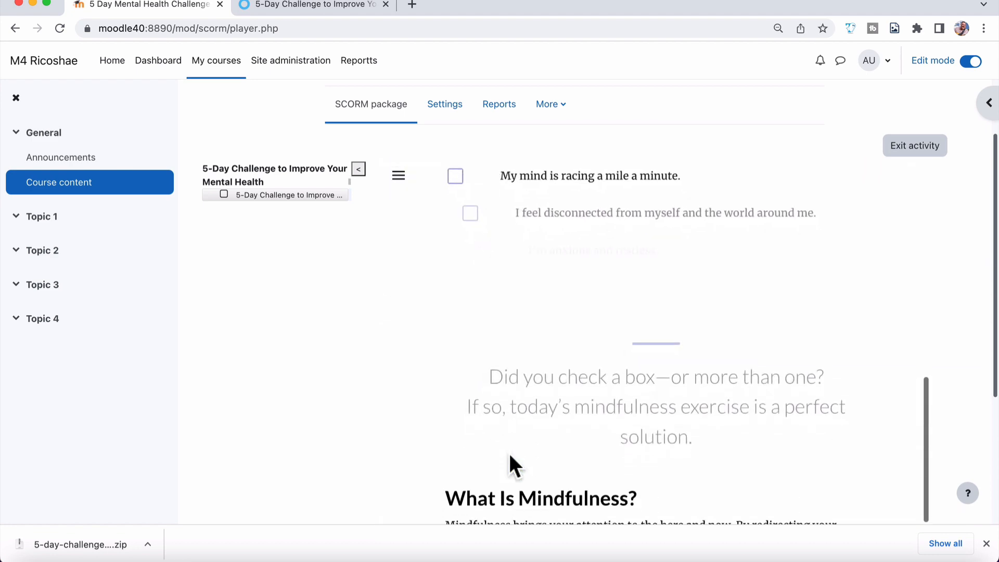
scroll(down, 3)
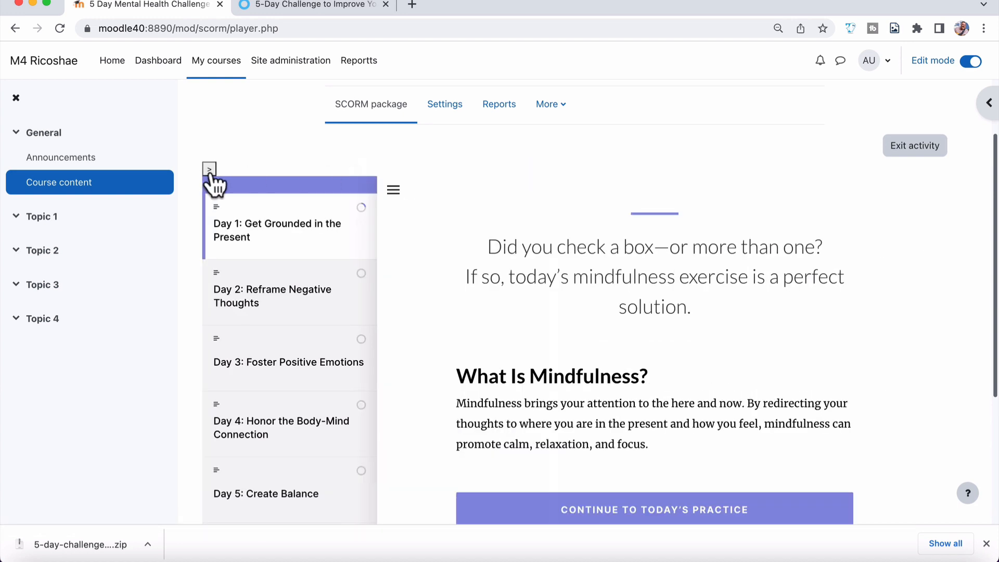
click(210, 169)
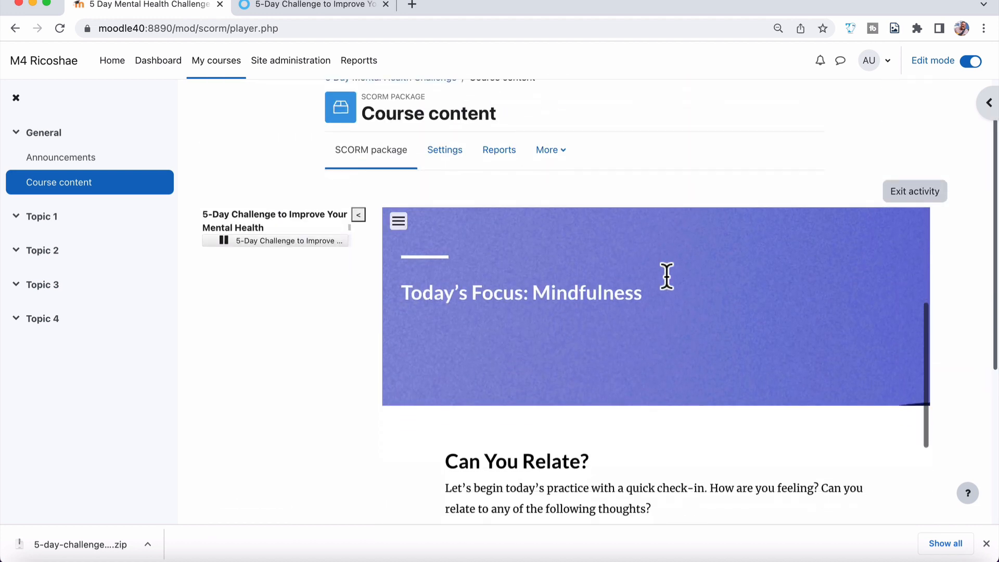
scroll(down, 3)
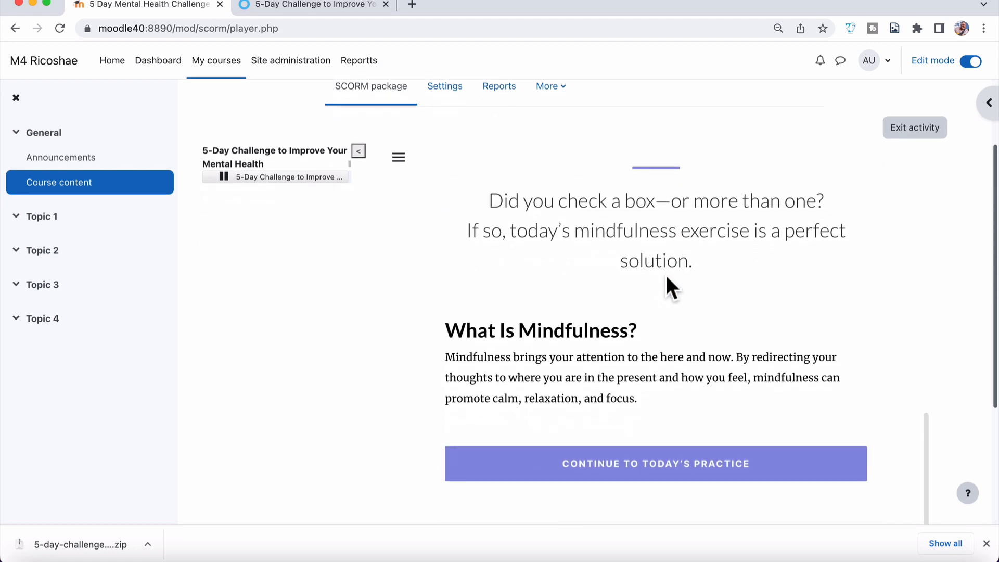
click(655, 463)
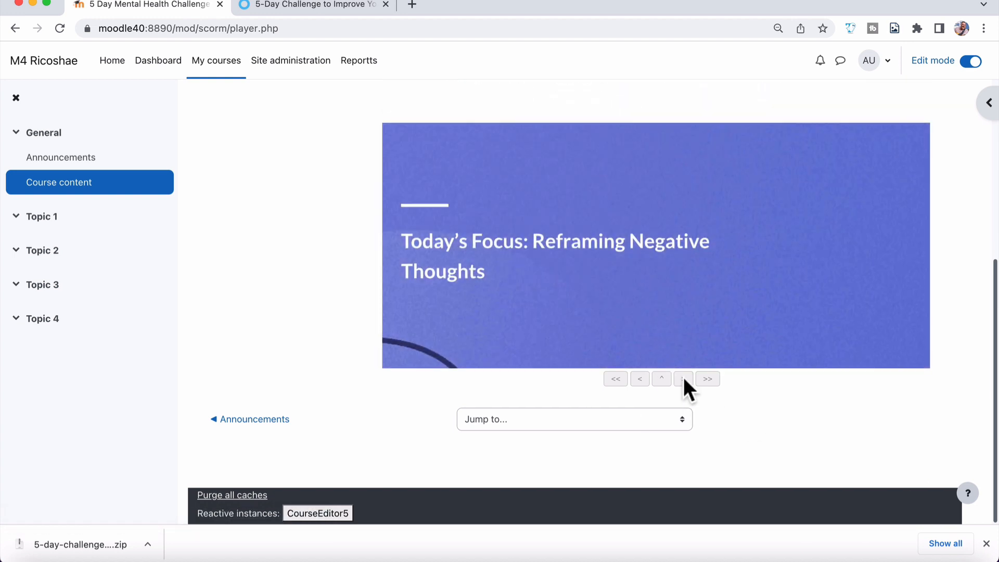
click(683, 379)
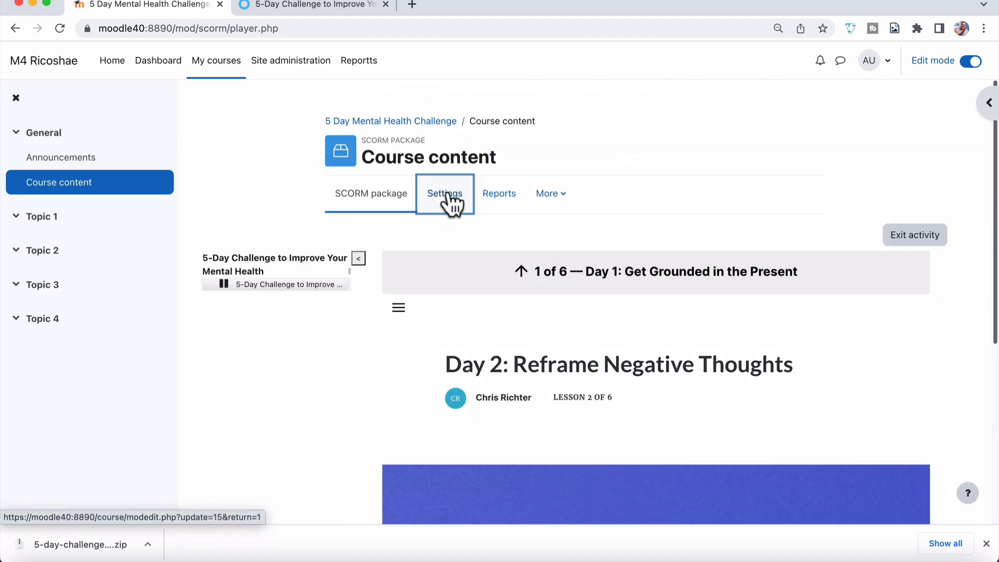
In the SCORM settings' Appearance section, set Display package to New window.
click(444, 193)
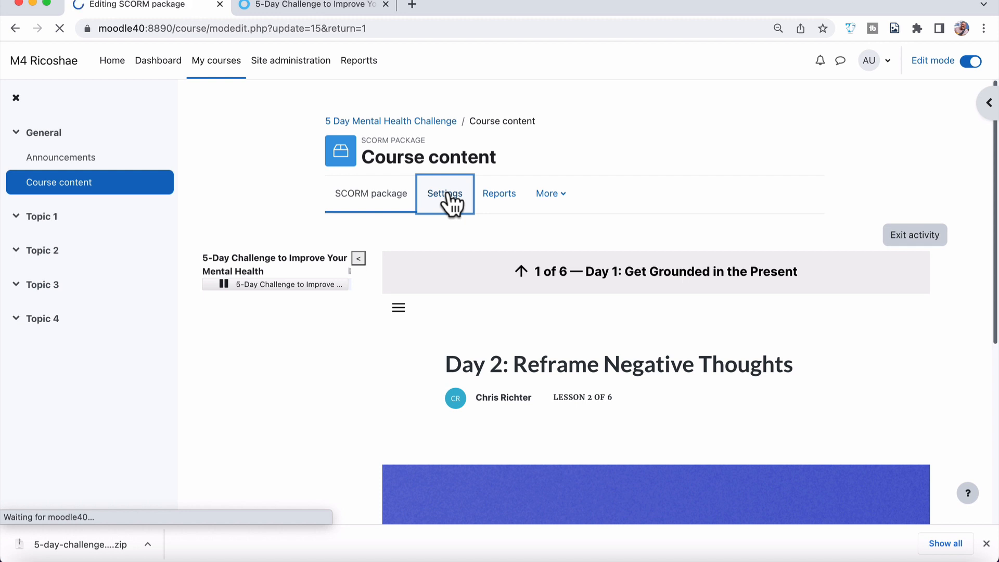
click(444, 193)
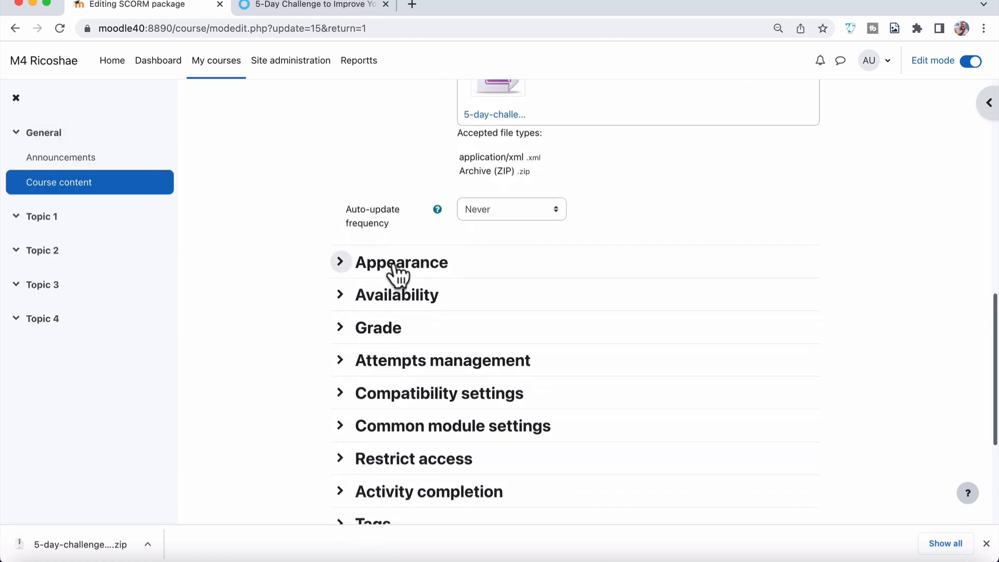
click(402, 262)
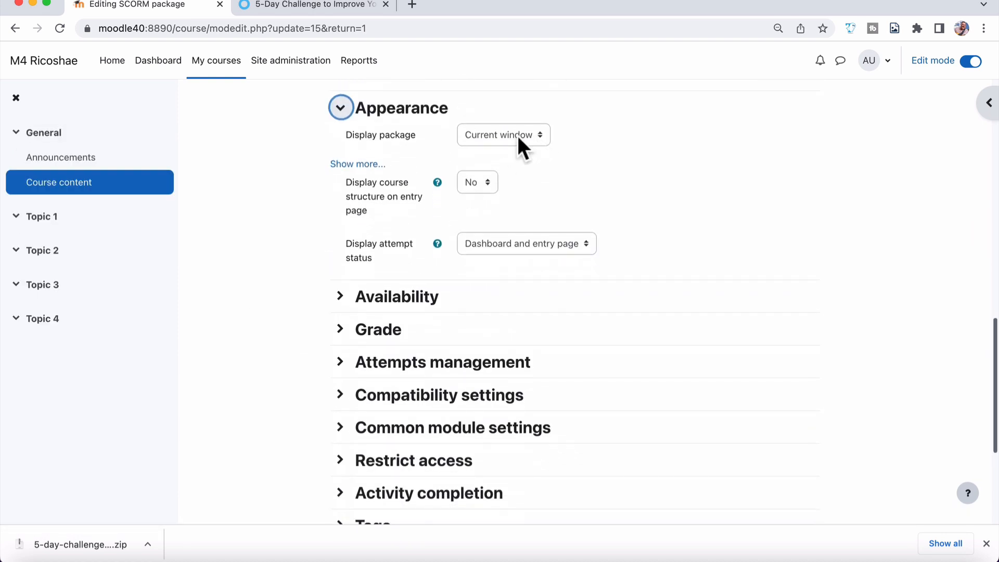
click(502, 134)
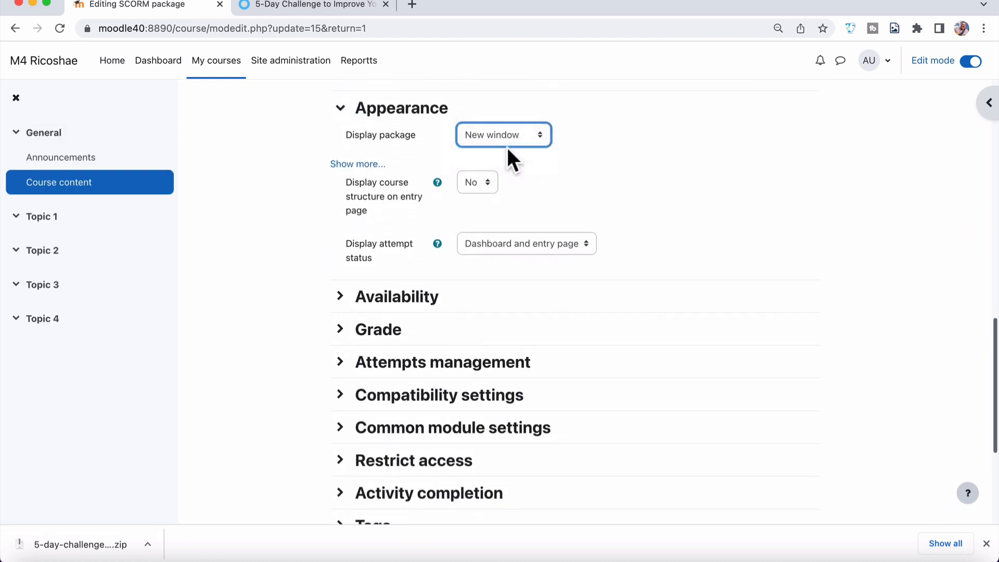
click(357, 163)
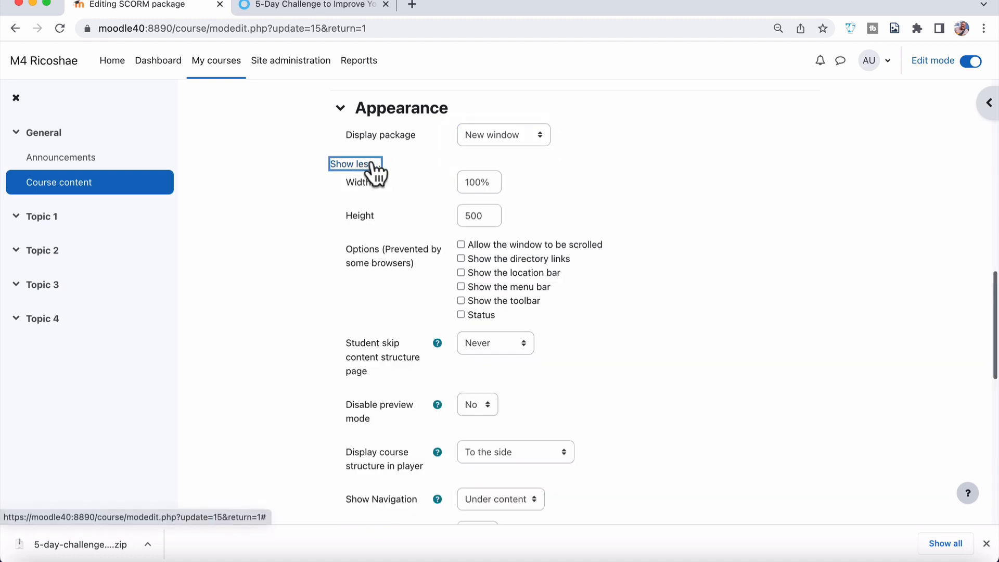
mouse_move(493, 248)
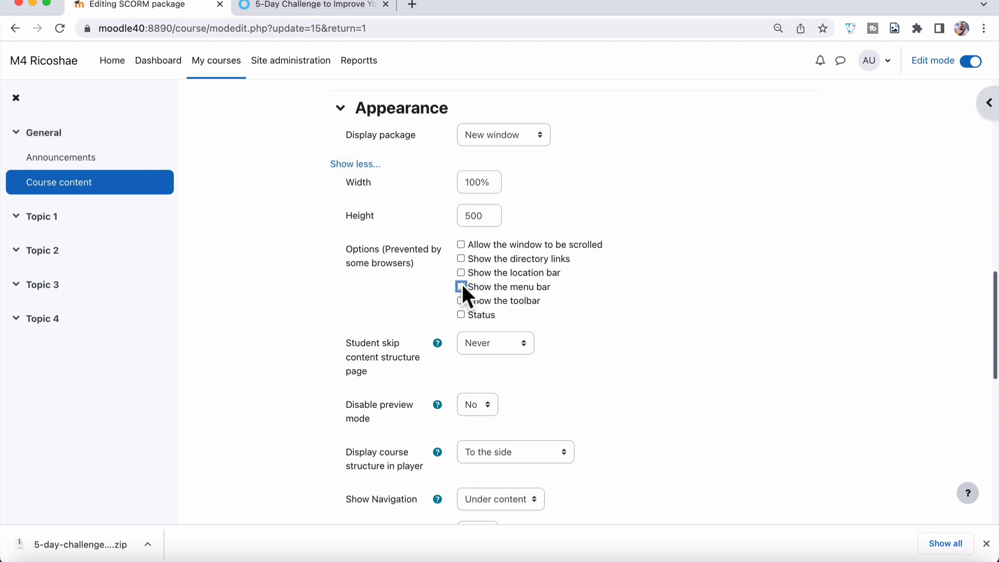
Set Show Navigation to No in the extra appearance options.
scroll(down, 3)
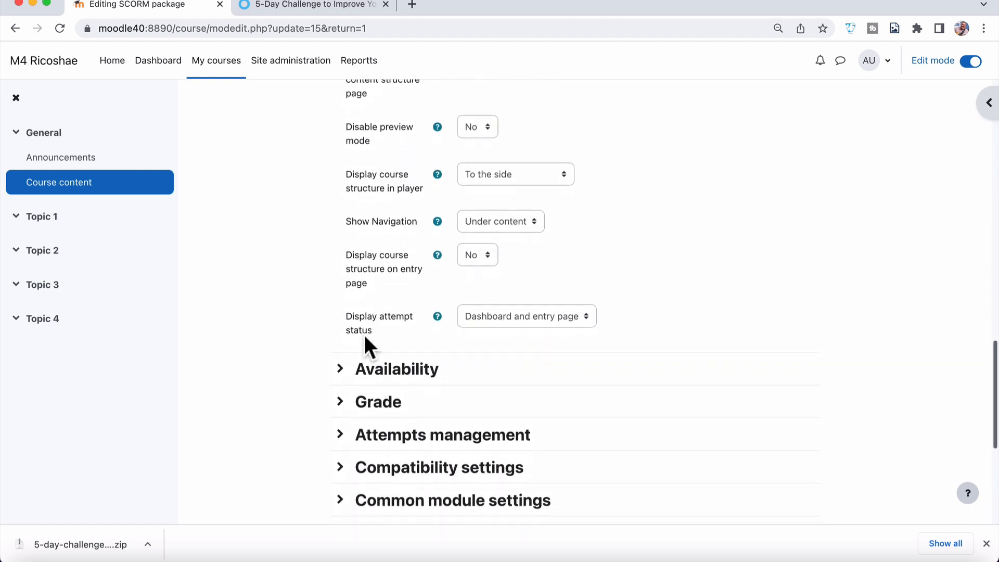
click(501, 221)
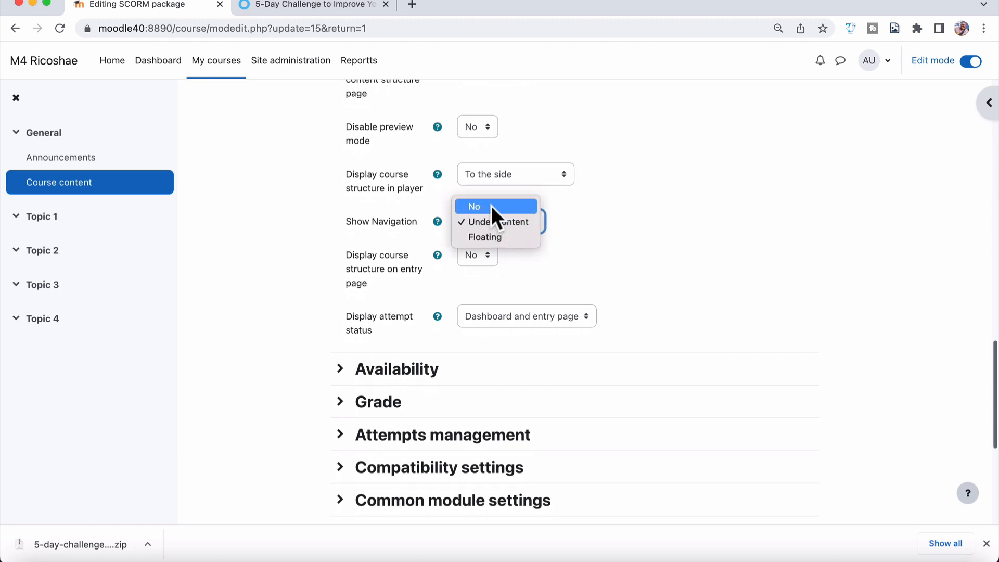
click(474, 206)
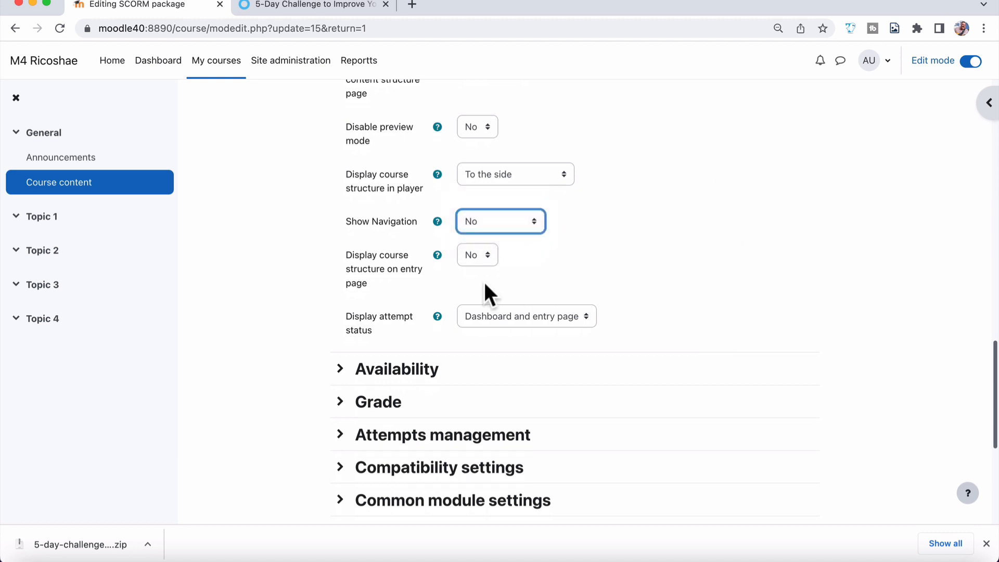
scroll(down, 3)
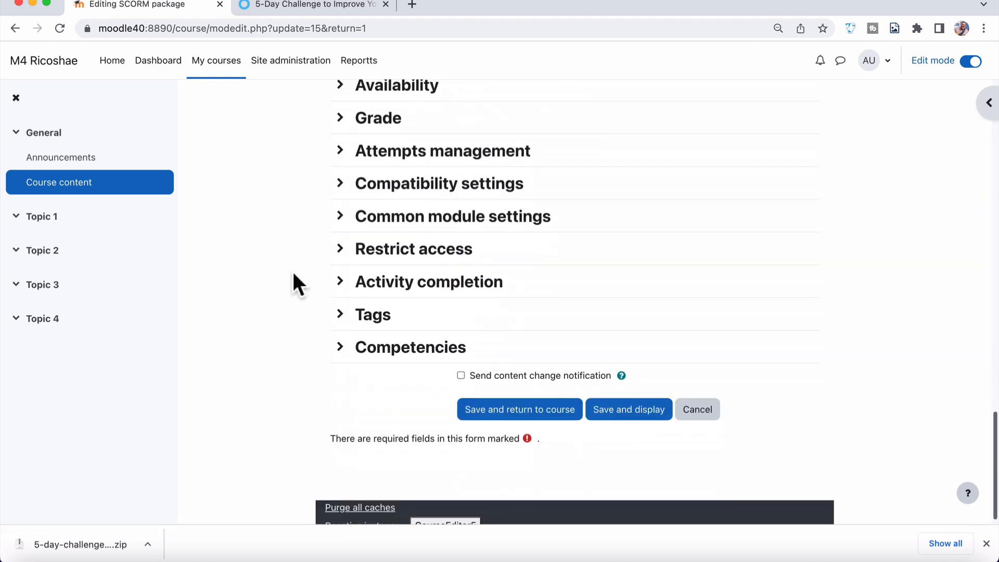
scroll(down, 3)
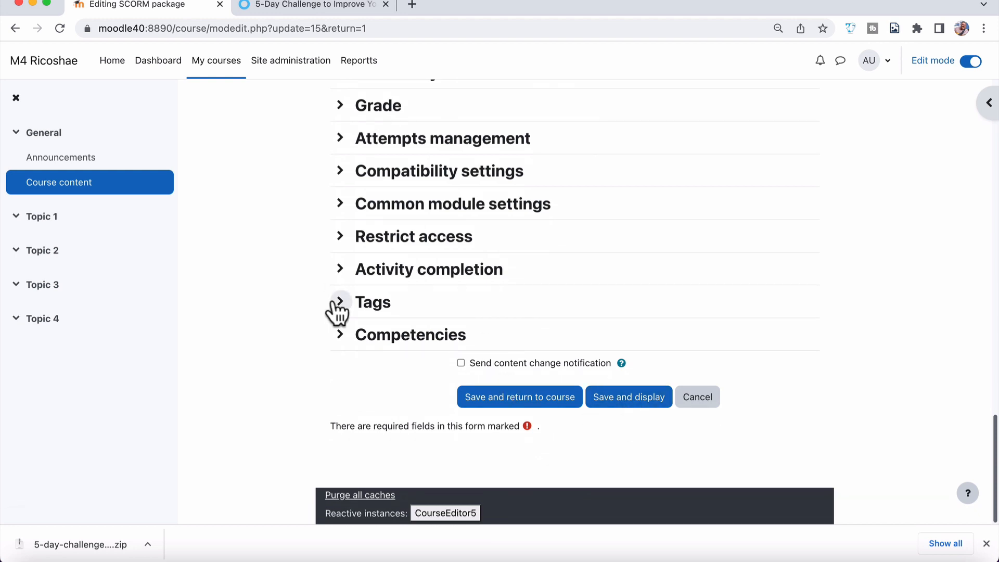
scroll(up, 3)
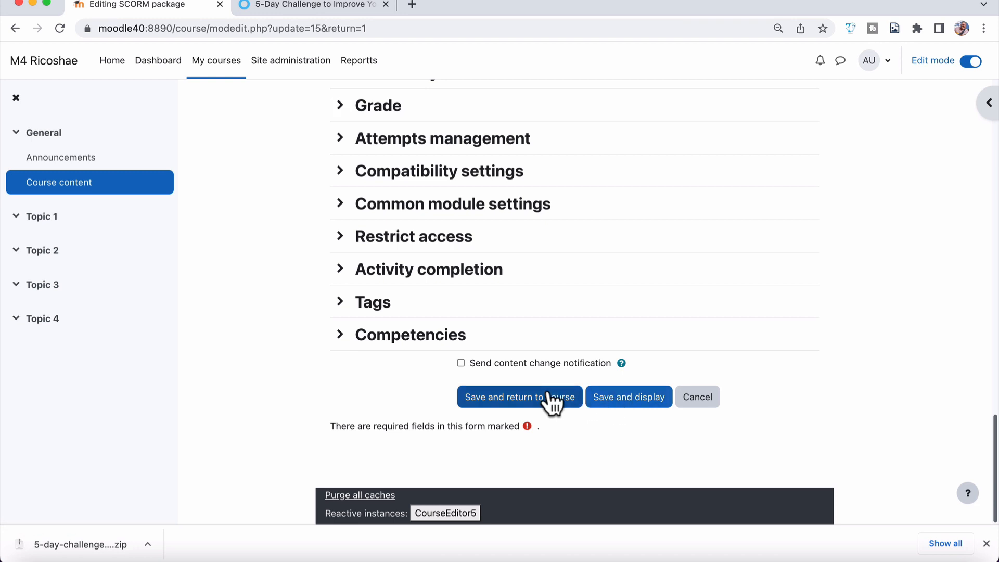
Save the settings and launch the Course content package in its own popup window.
click(518, 396)
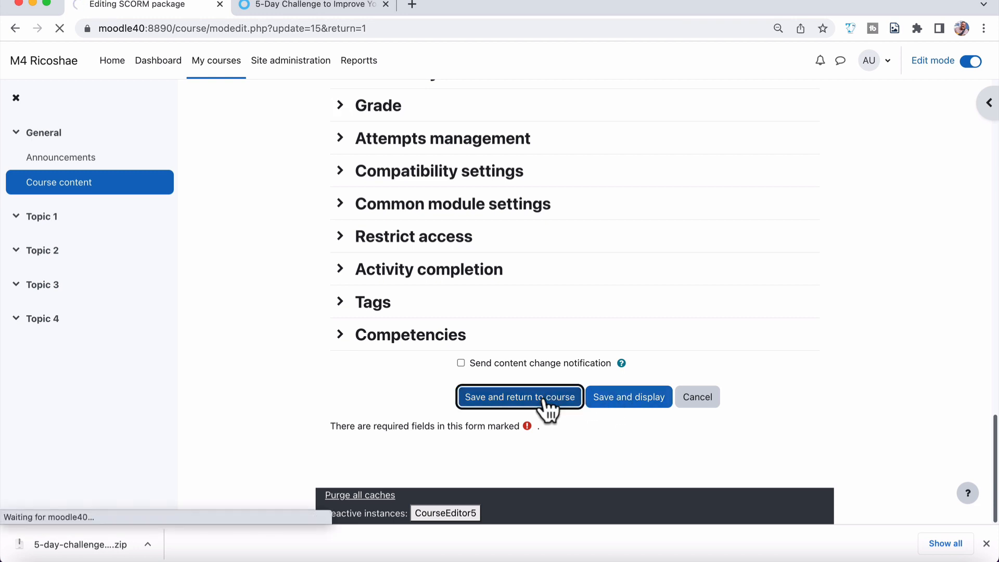
click(518, 396)
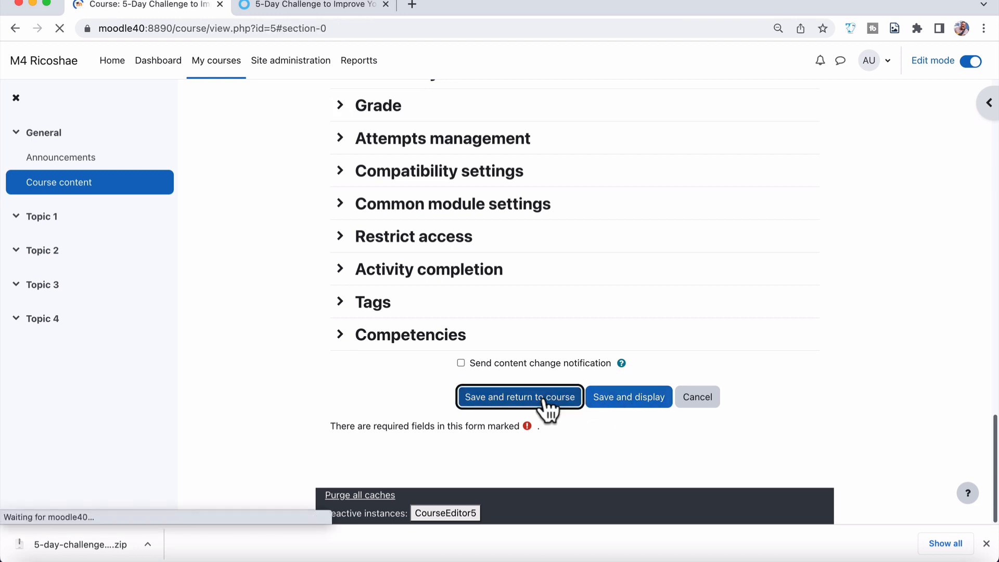
click(519, 396)
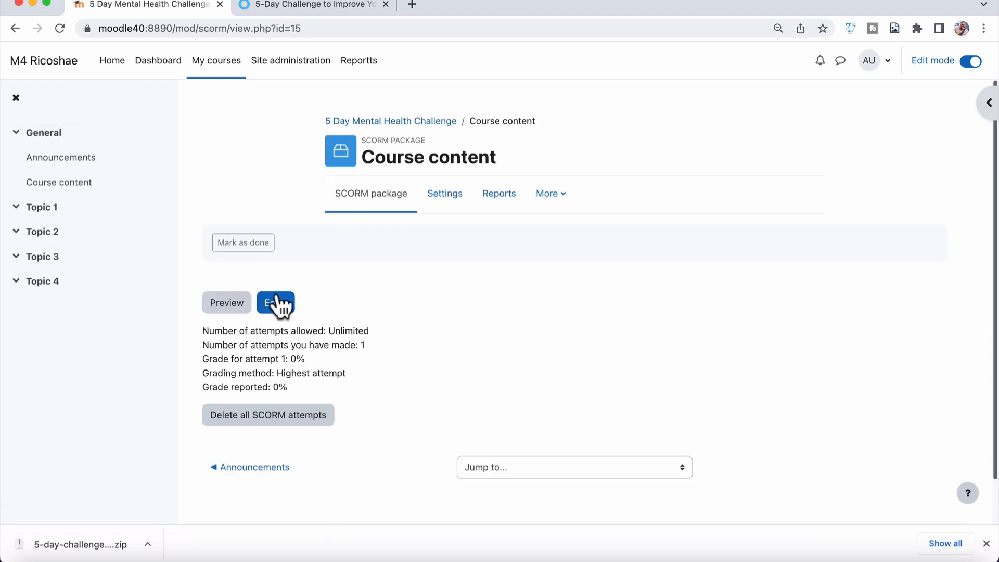
click(275, 302)
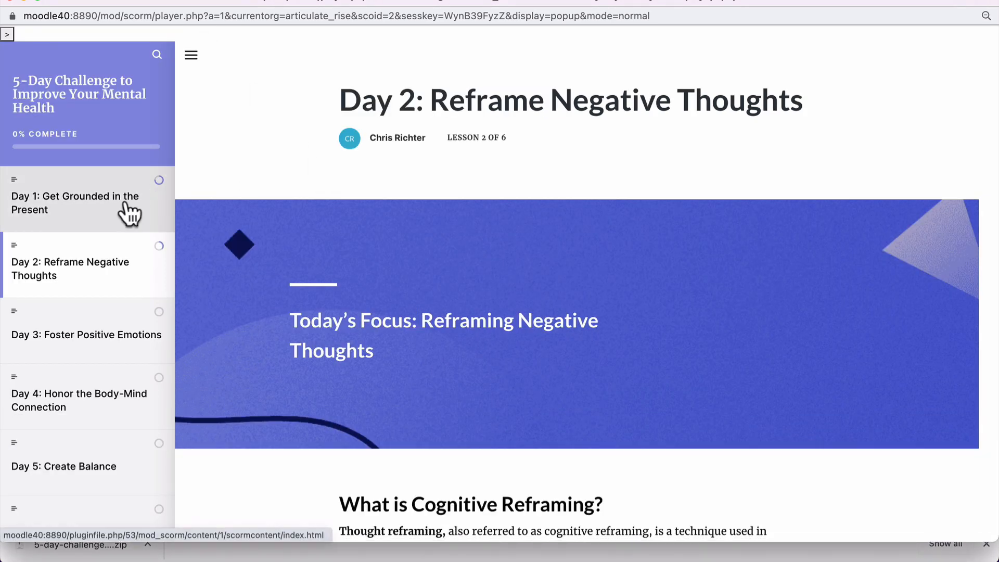
Read down the lesson in the popup and continue to the day's practice exercises.
scroll(down, 3)
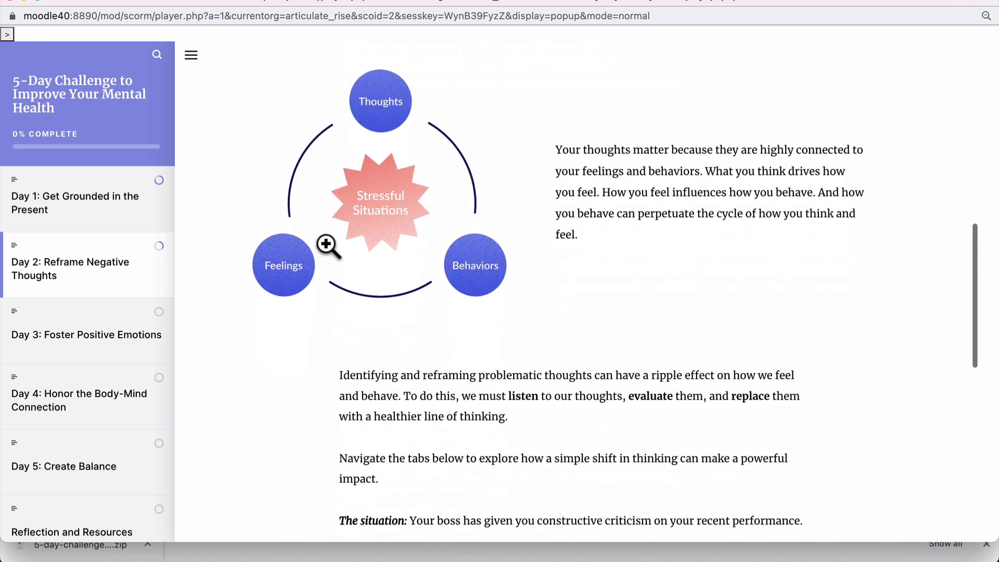
scroll(down, 3)
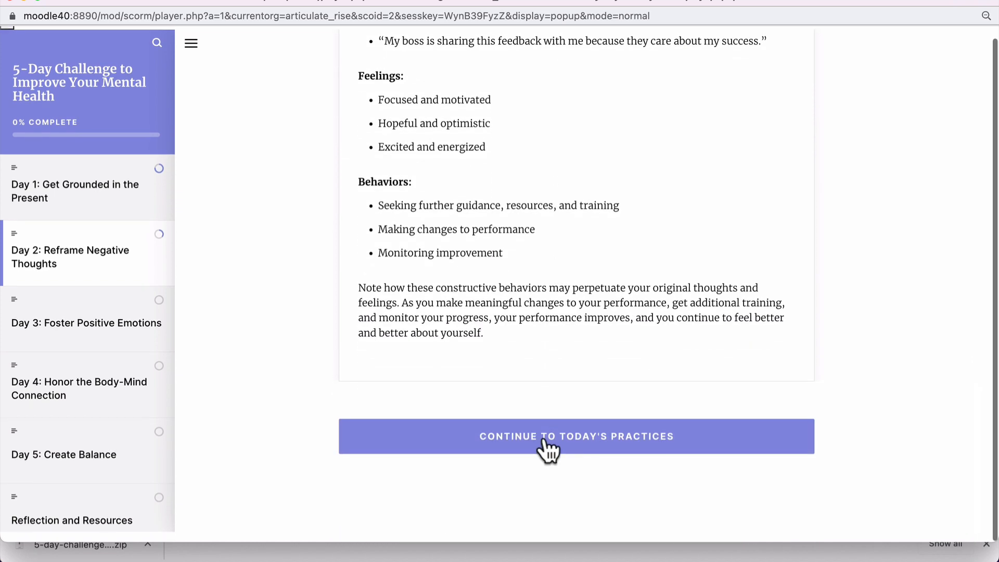
click(574, 436)
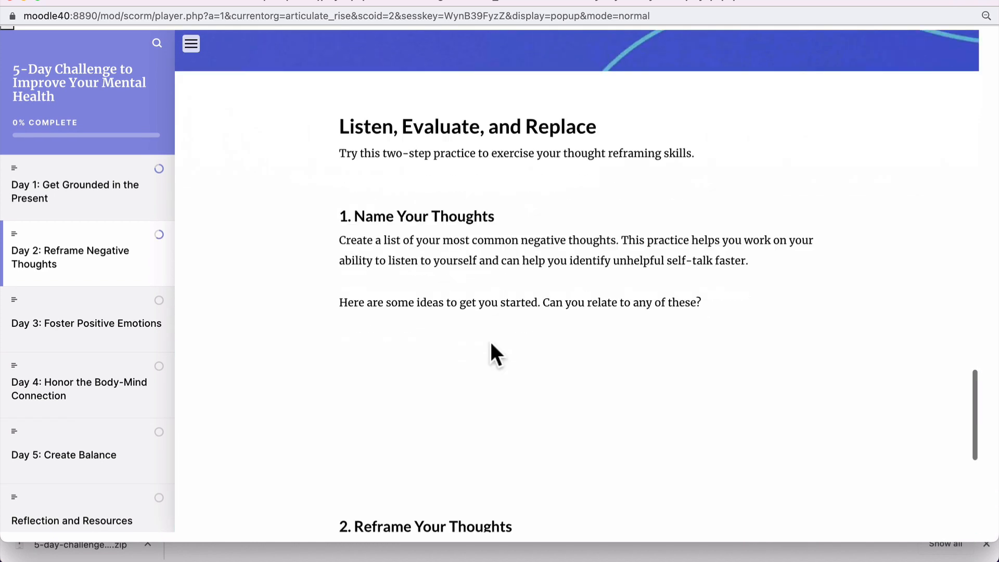
scroll(down, 3)
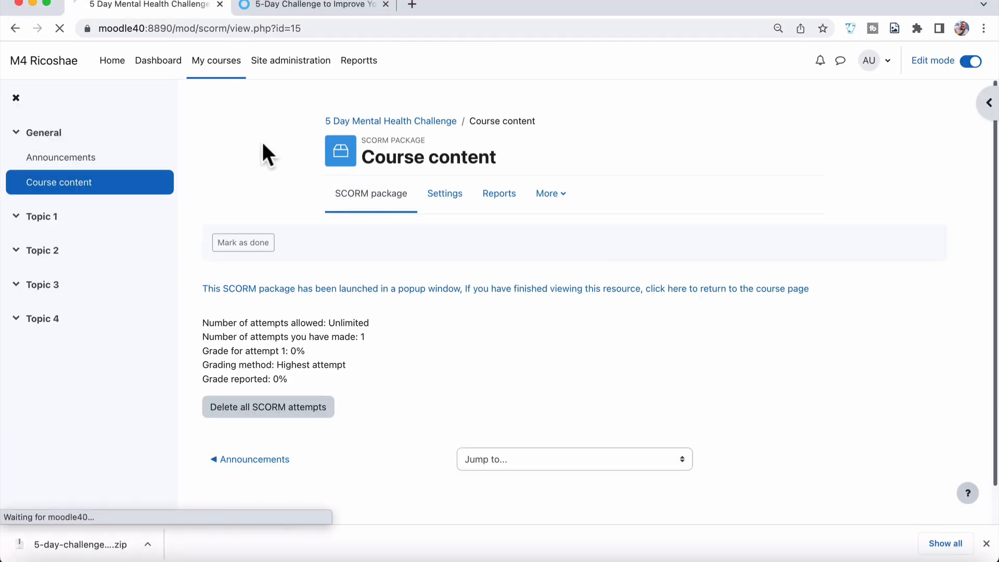
Return to the course main page and go into its course settings.
click(390, 121)
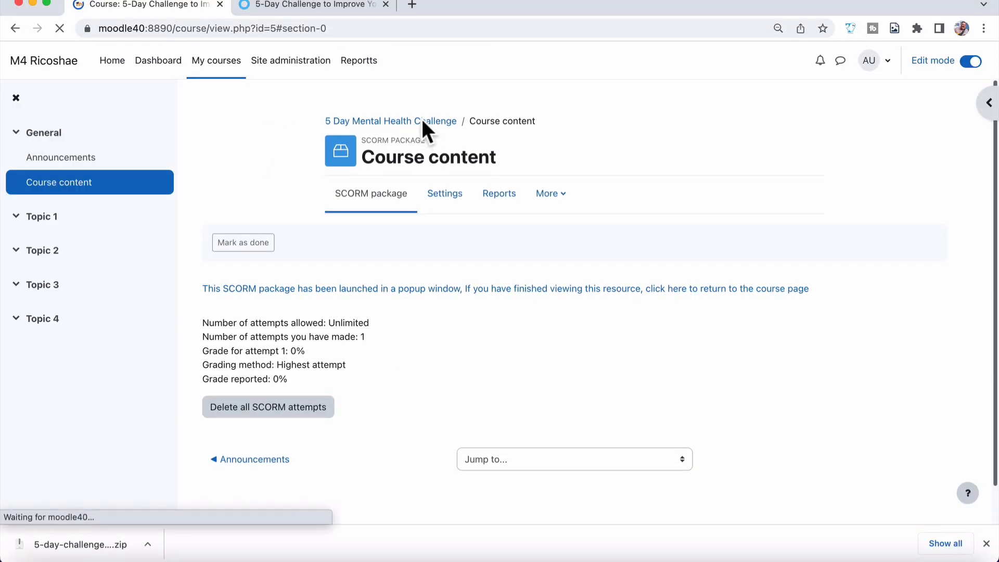
click(390, 121)
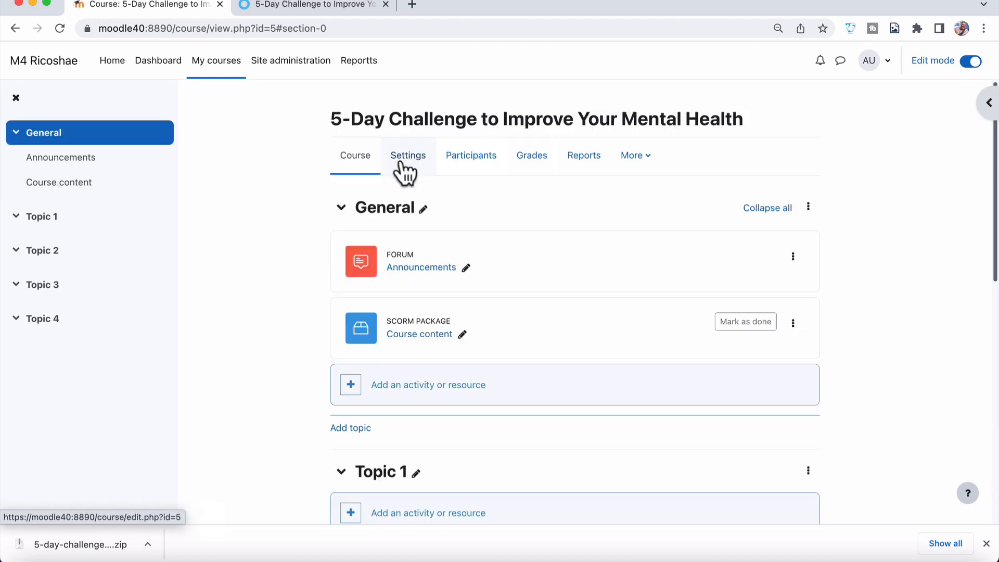
click(408, 155)
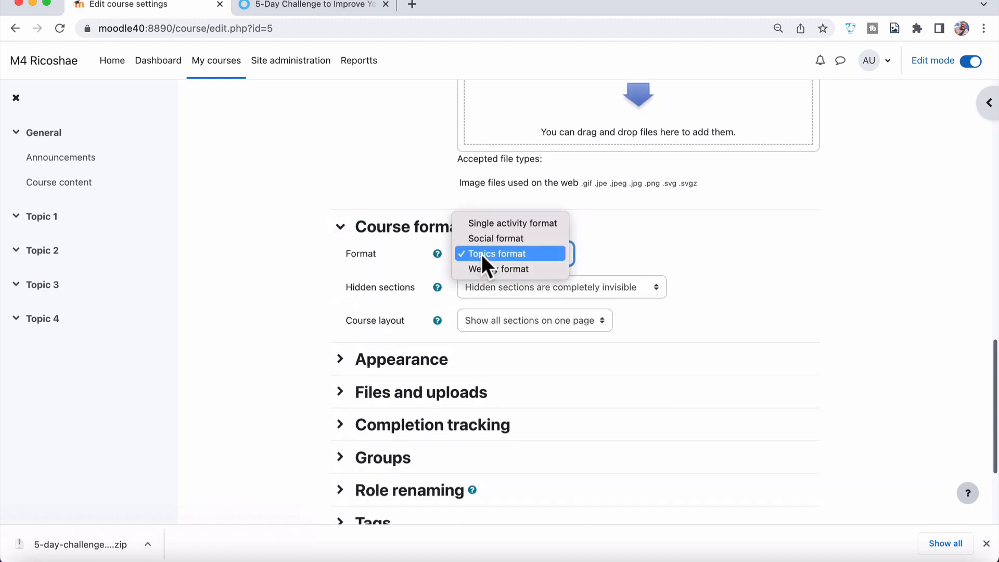
Set Course format to Single activity format with Type of activity SCORM package, and save.
click(497, 253)
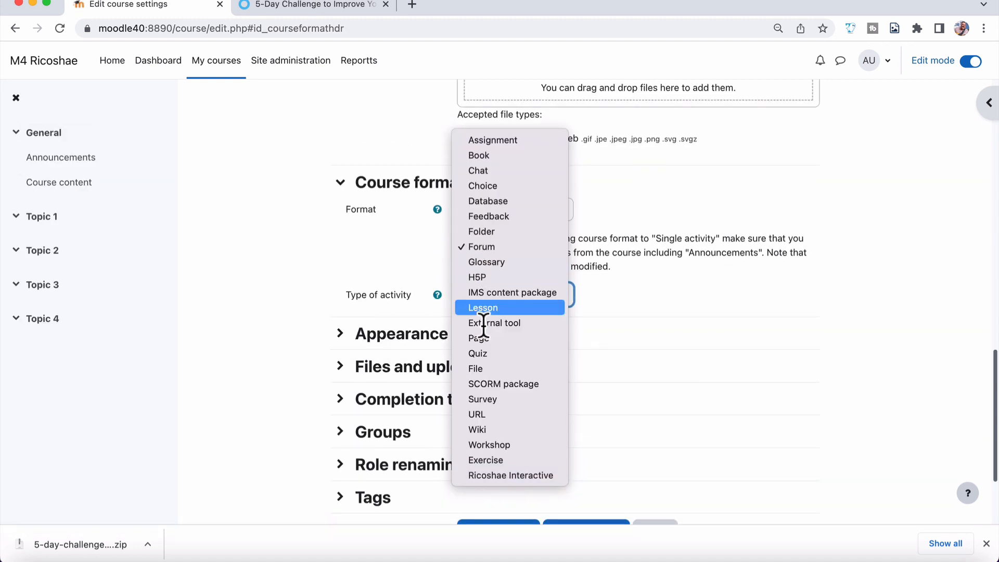
click(504, 384)
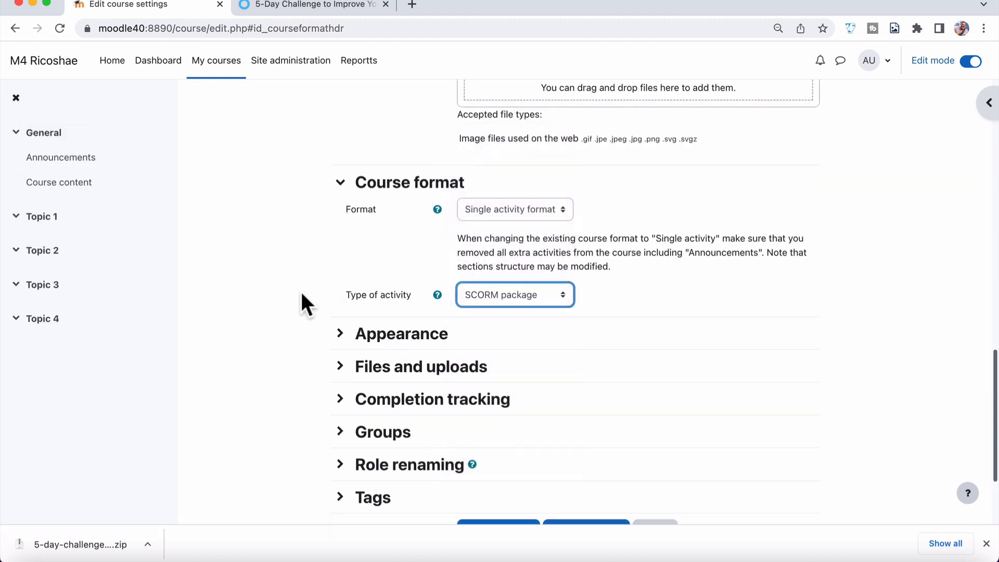
scroll(down, 3)
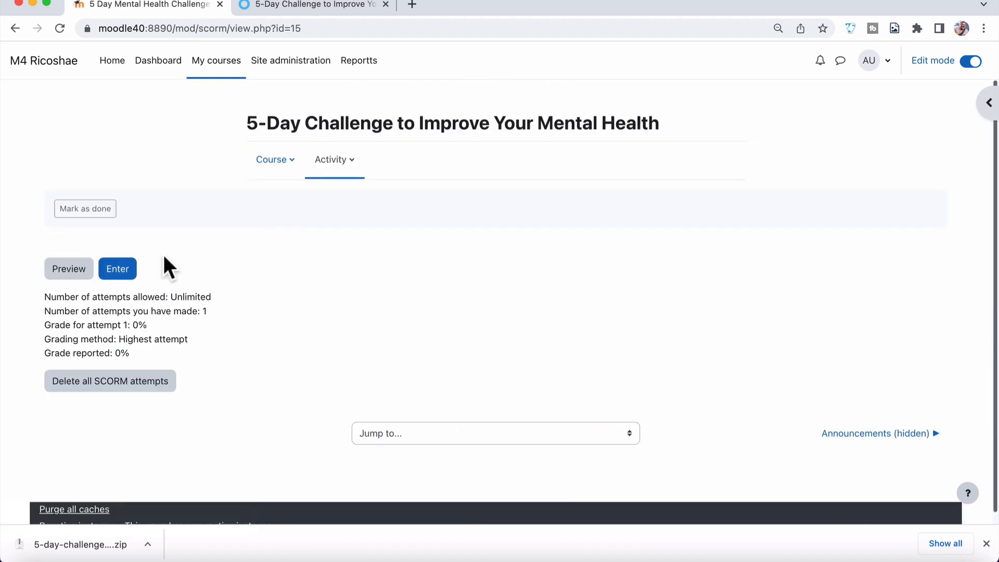
mouse_move(274, 159)
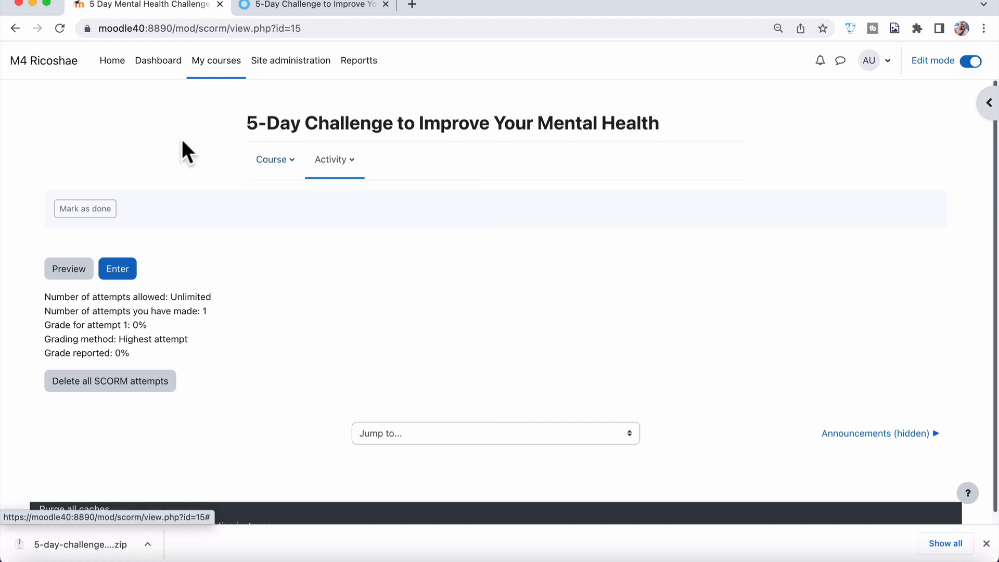
click(117, 269)
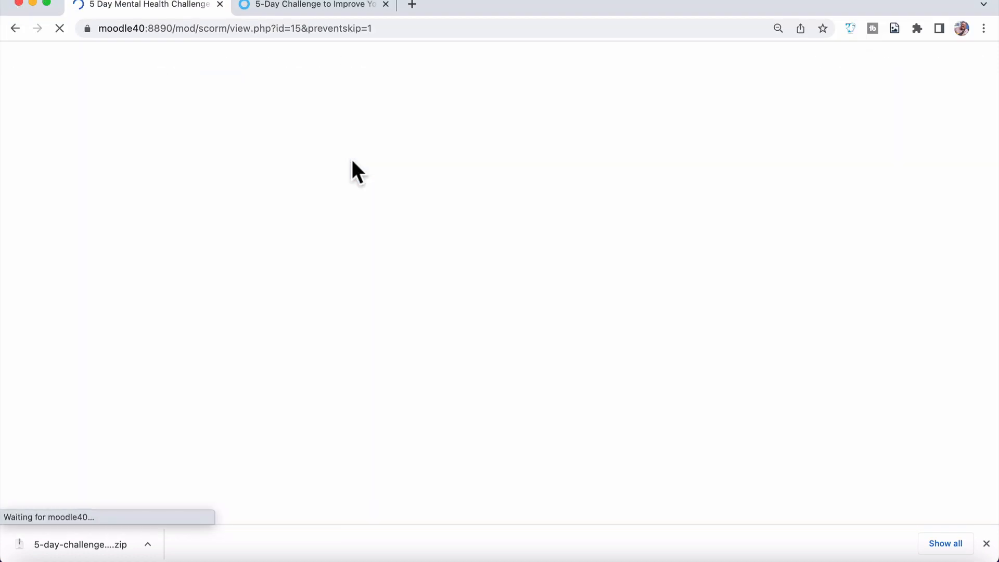
Reach the SCORM package settings and reveal the extra Appearance options.
click(334, 159)
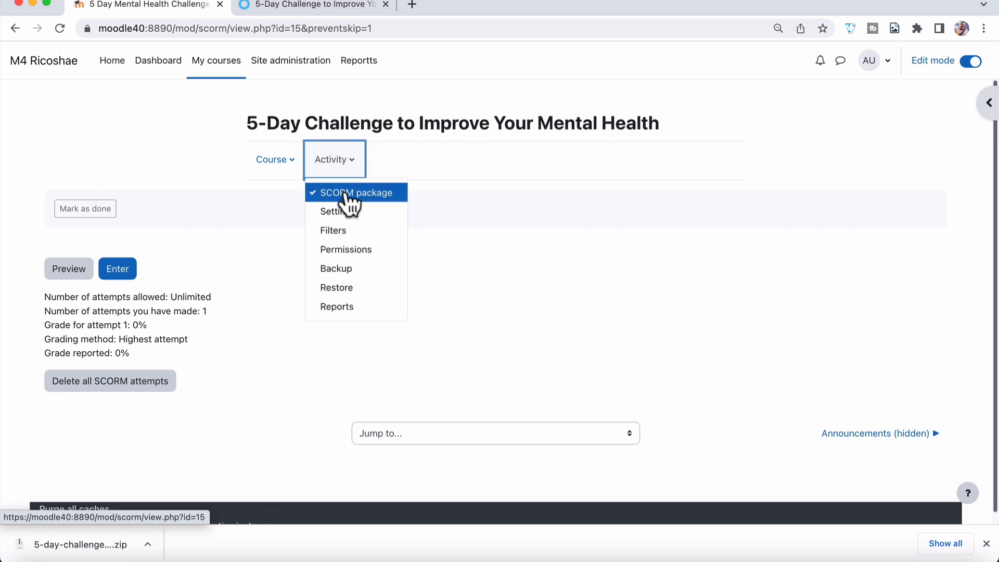
click(333, 211)
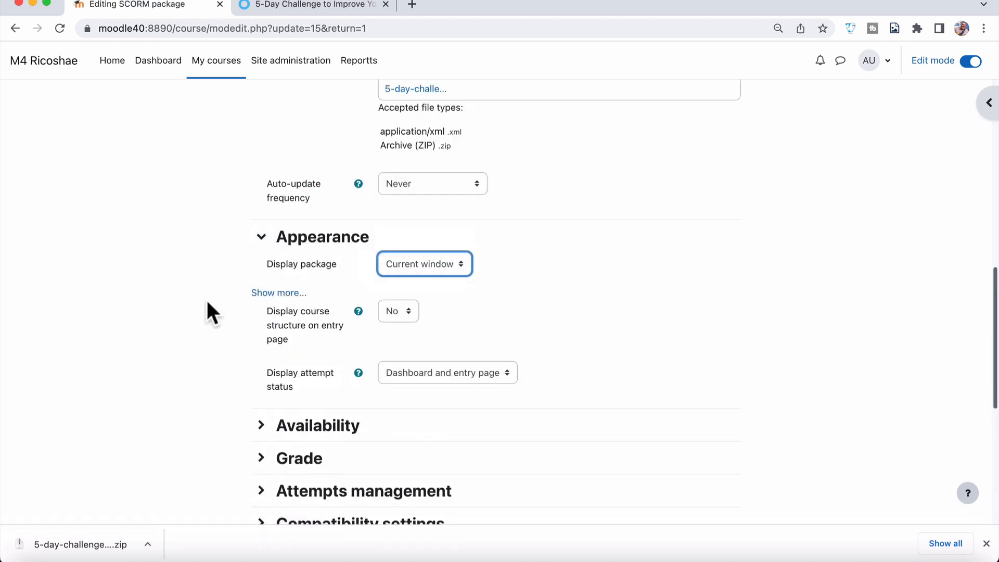
scroll(down, 3)
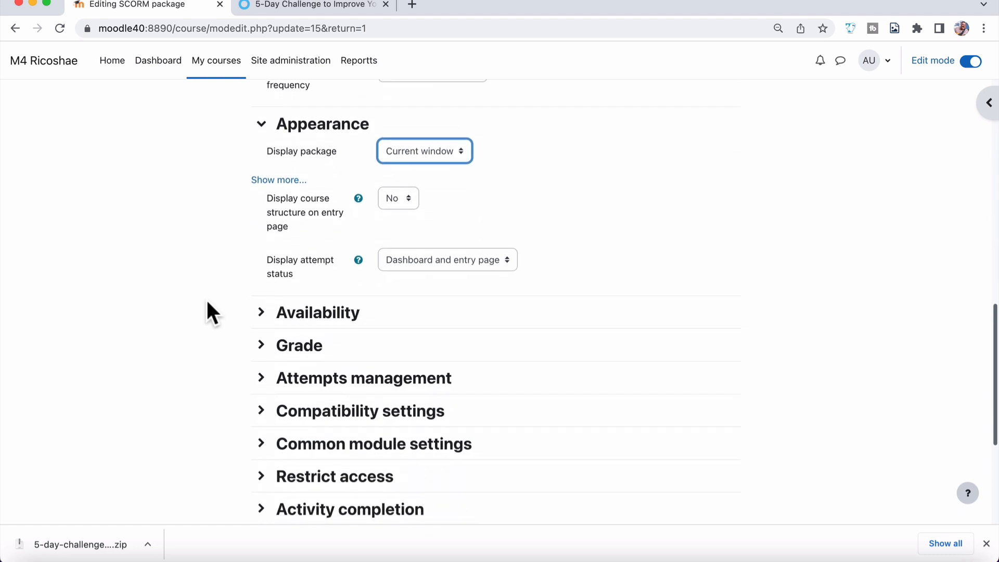
click(279, 180)
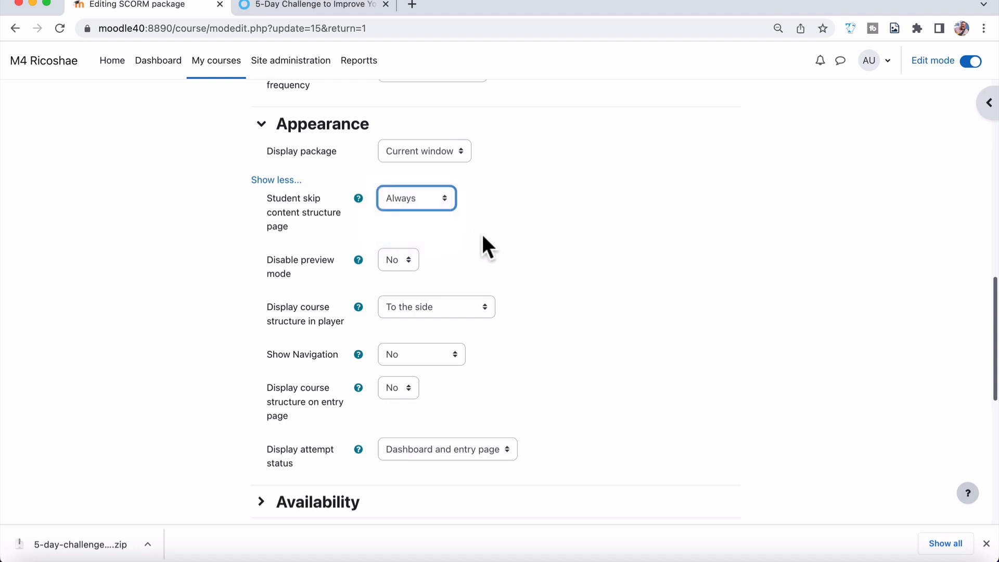
mouse_move(358, 260)
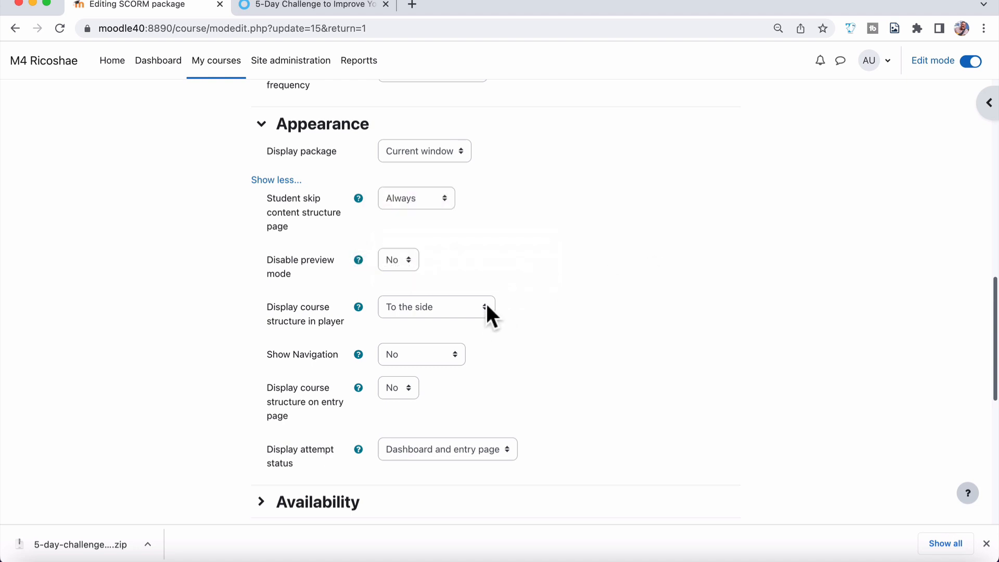
Change Display course structure in player, then save and display the activity.
click(436, 306)
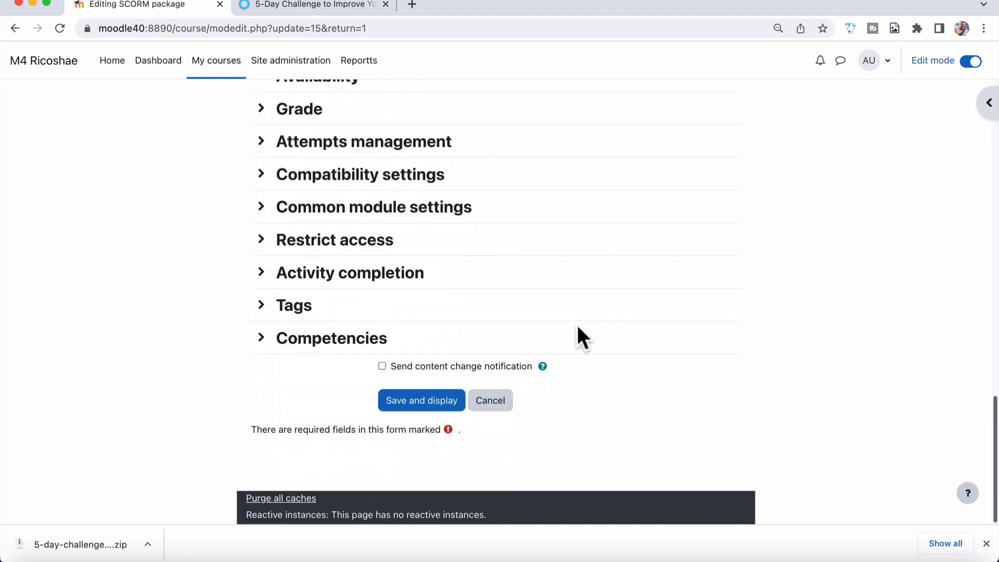
click(421, 399)
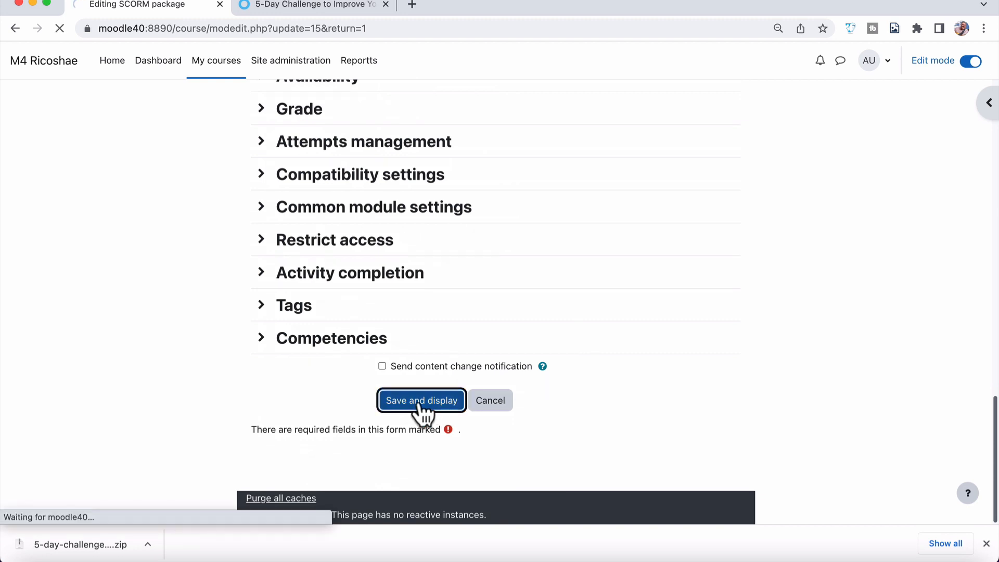
click(421, 400)
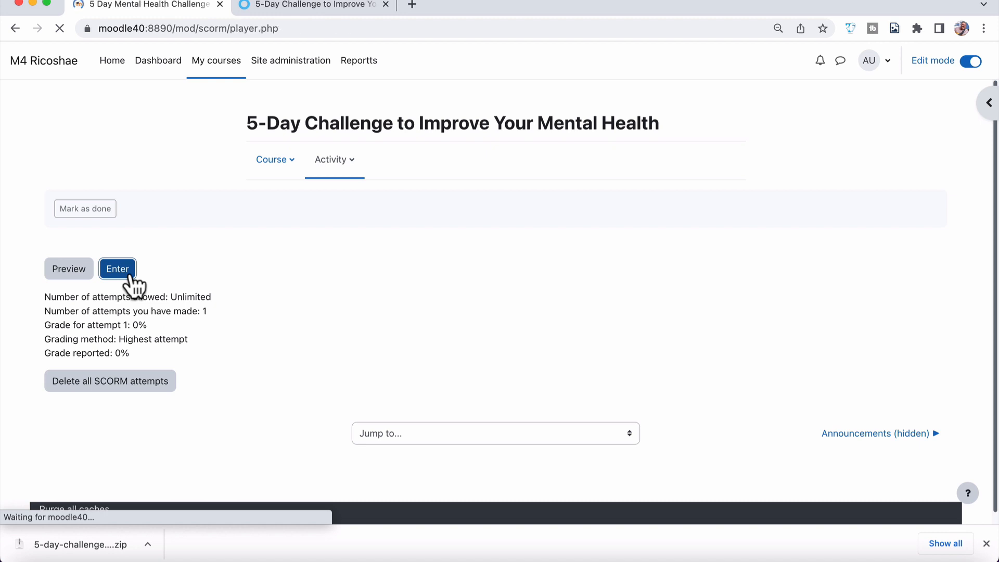
Launch the SCORM package embedded in the current window, then head back toward its settings.
click(116, 268)
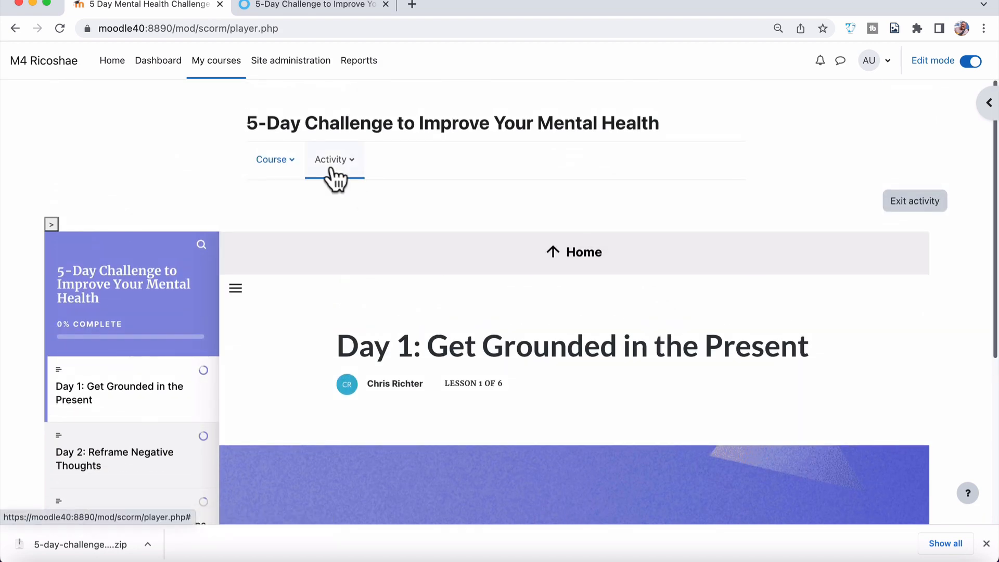
click(334, 160)
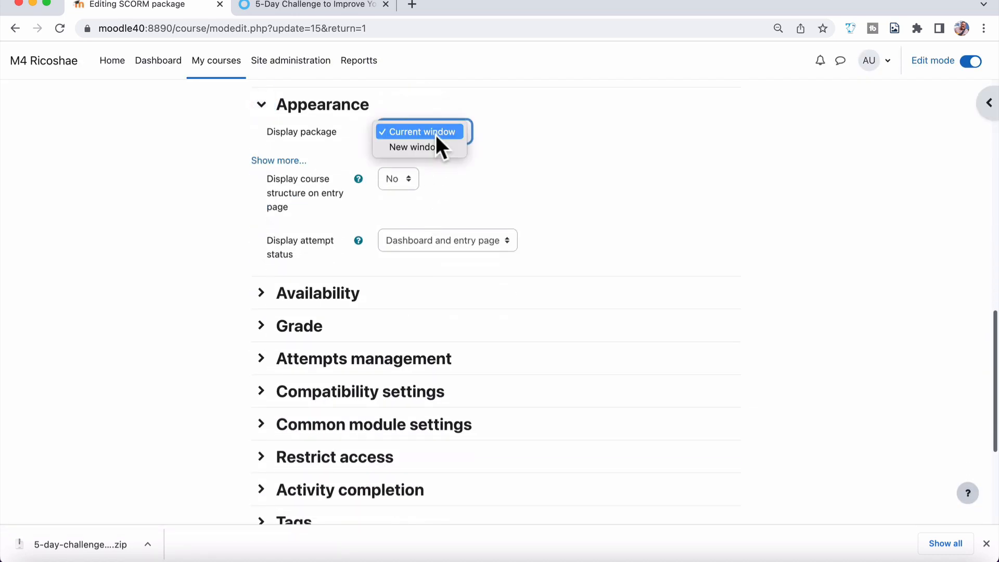
Set Display package to New window at 100% width and height, save and display, and launch it.
click(410, 146)
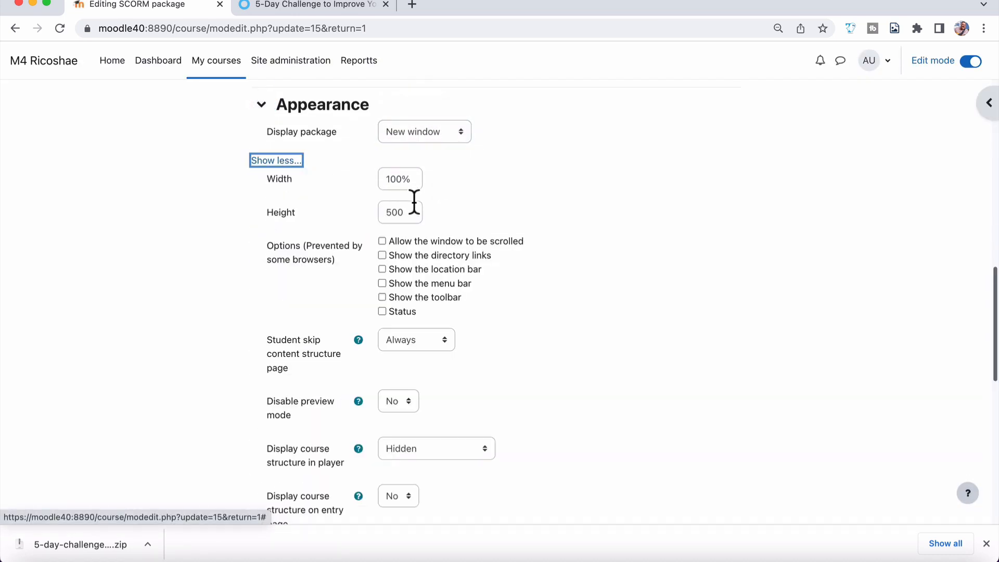
text(10)
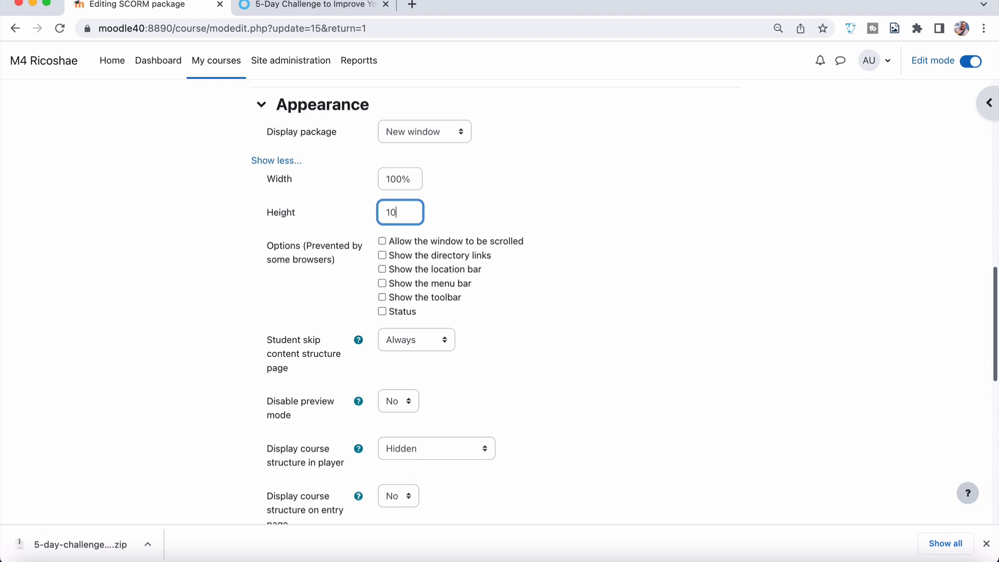
scroll(down, 3)
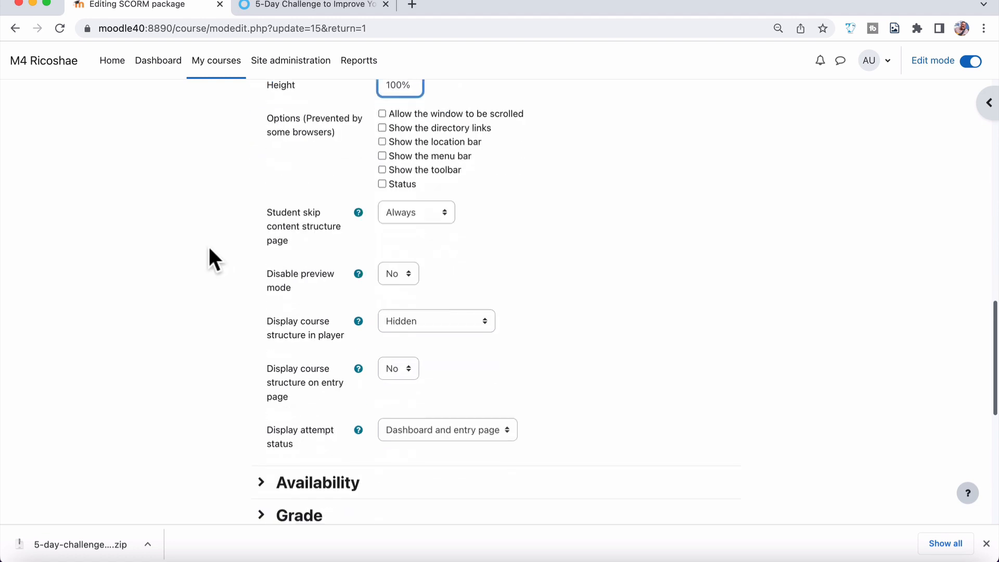
click(421, 400)
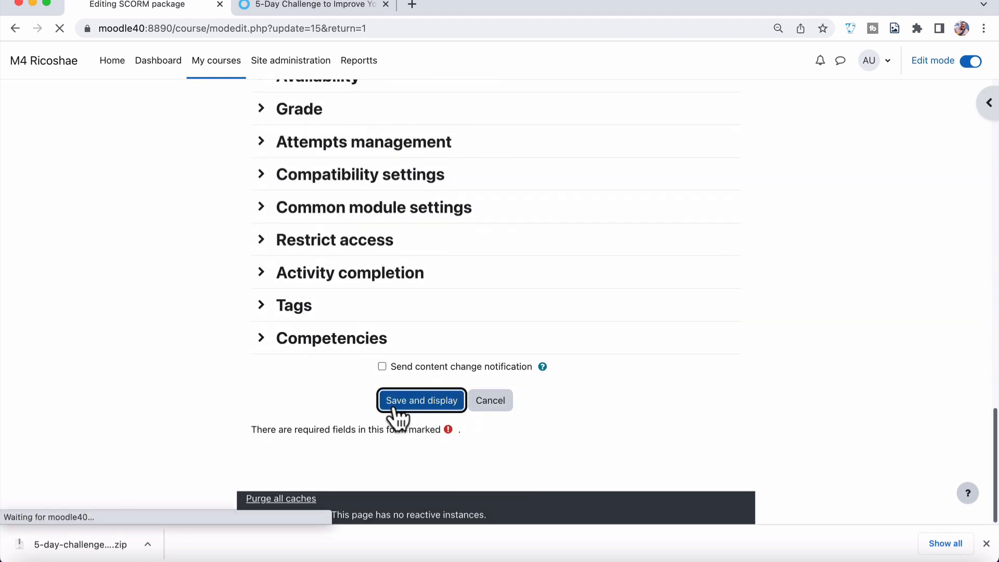
click(420, 399)
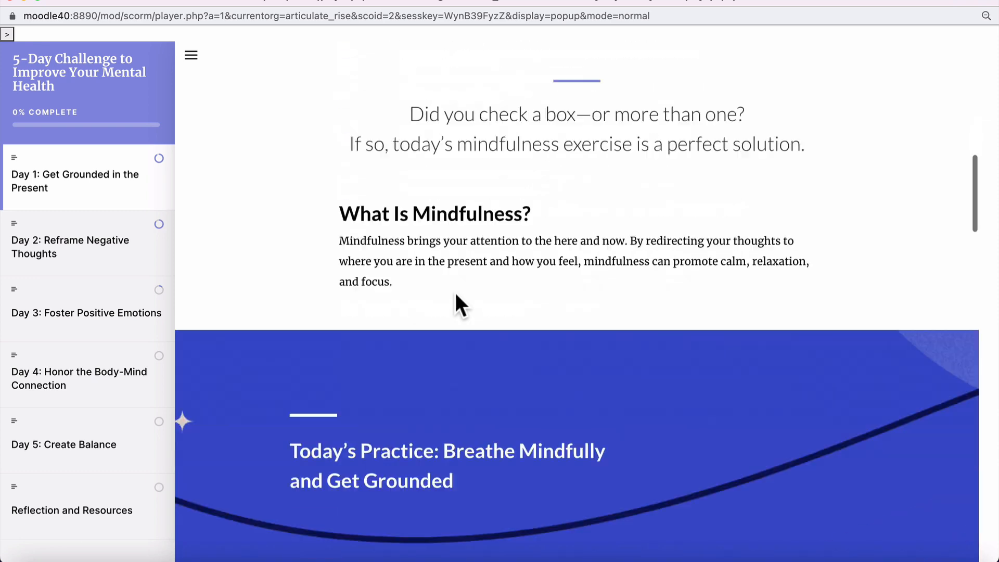
scroll(down, 3)
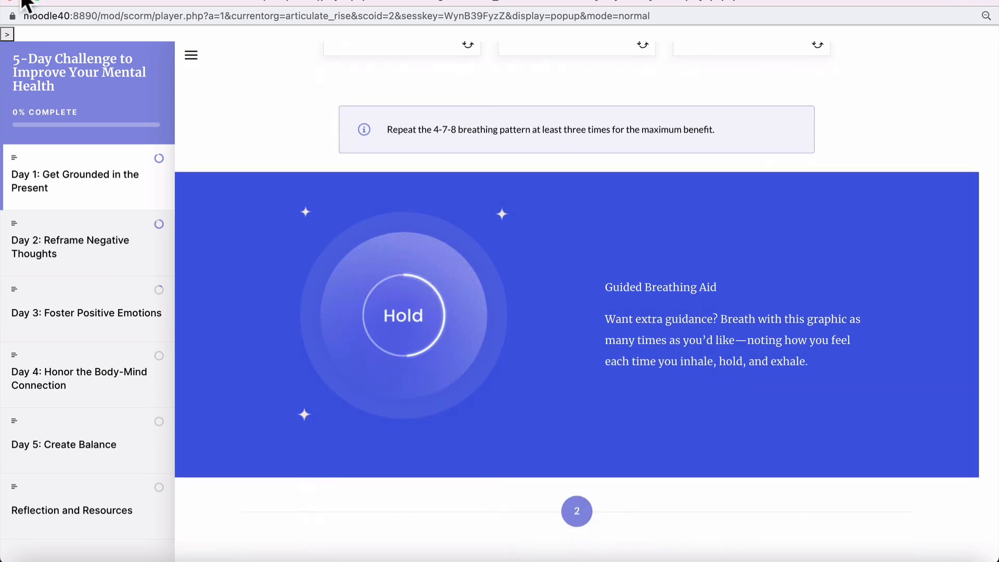